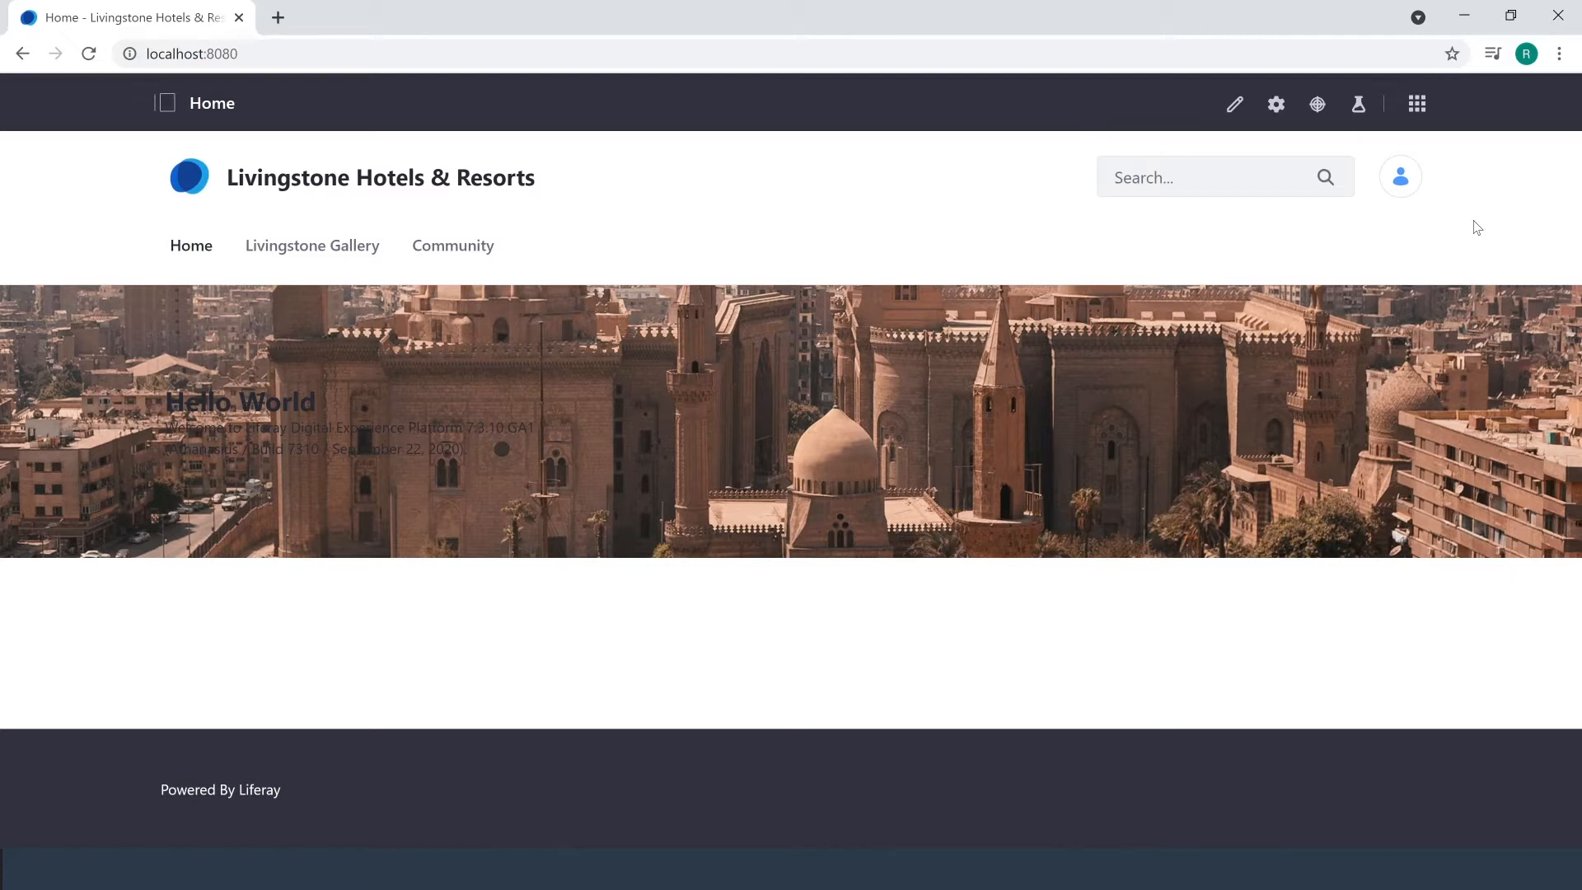
Open Web Content administration for the Livingstone Hotels & Resorts site from the Product Menu.
{"action": "left_click", "coordinate": [1210, 176]}
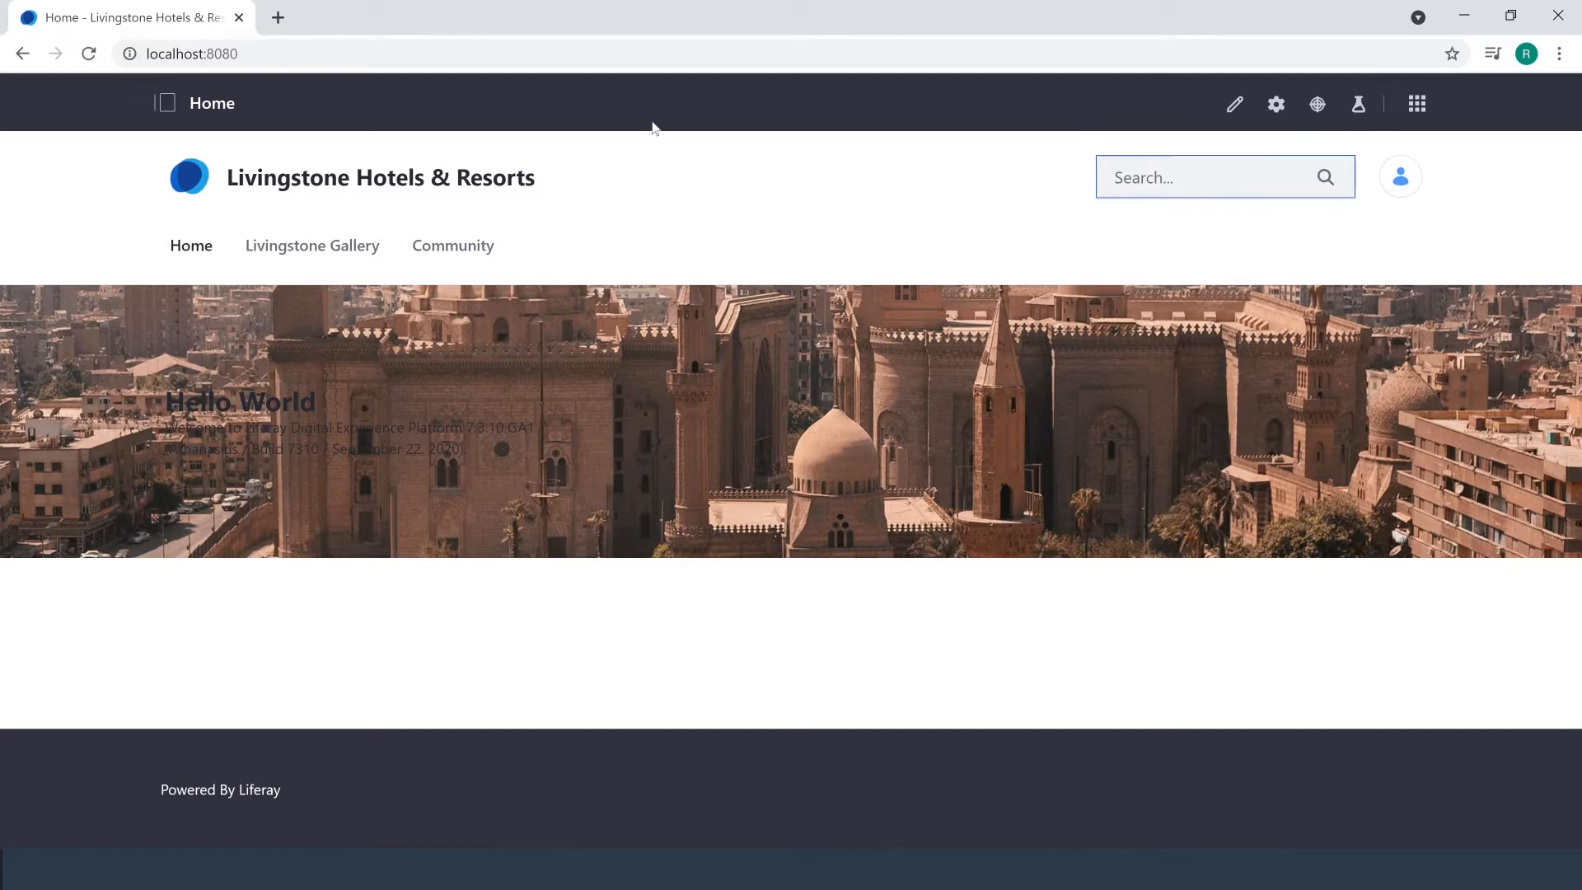
{"action": "left_click", "coordinate": [165, 103]}
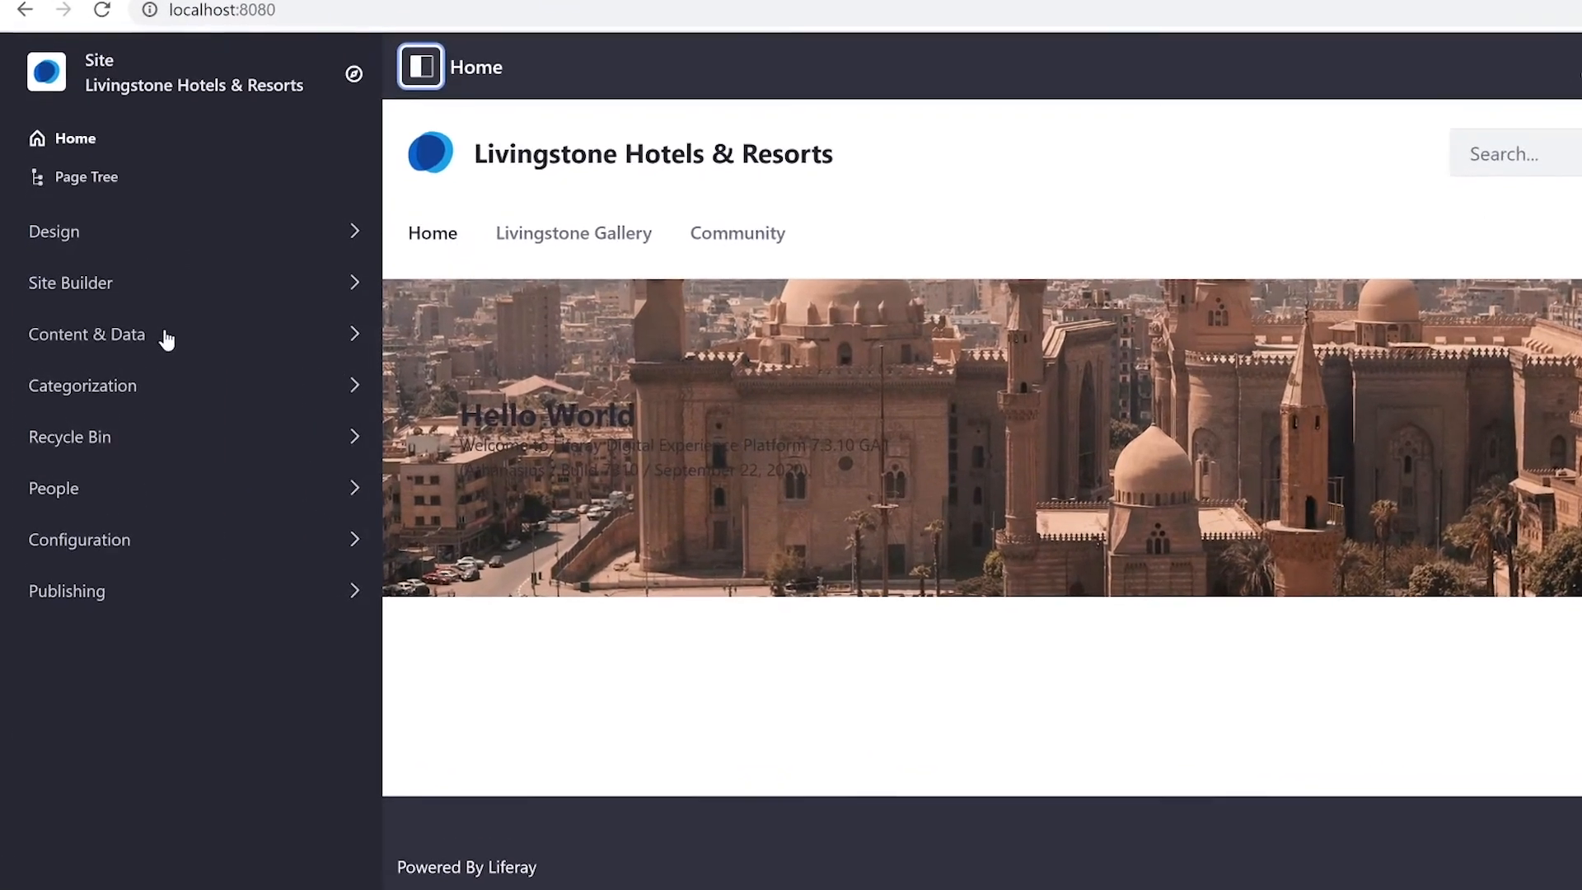
{"action": "left_click", "coordinate": [87, 334]}
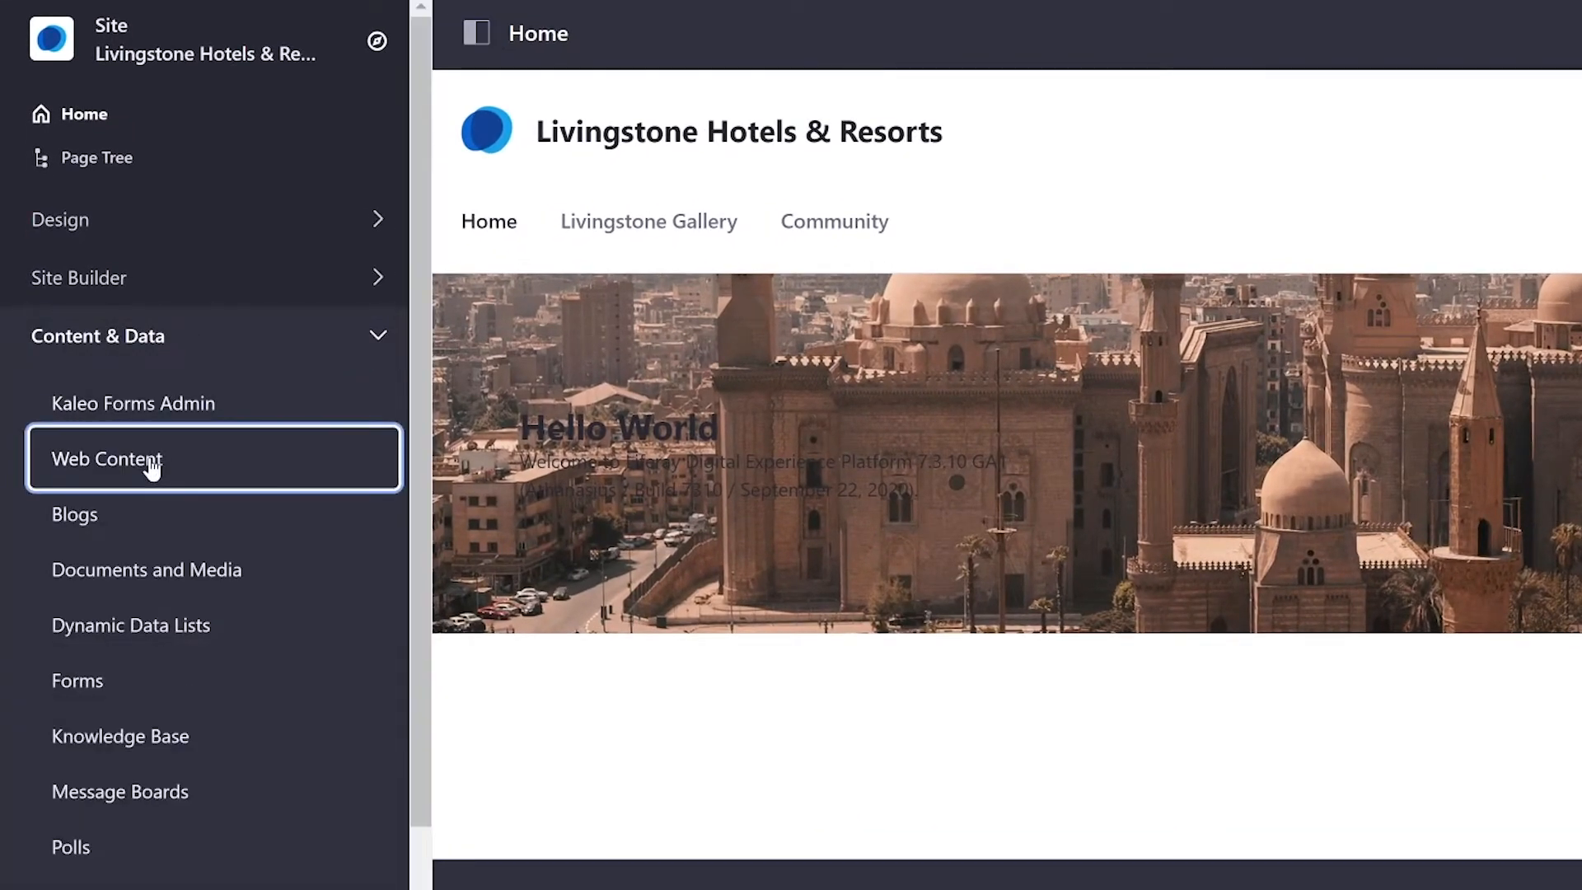
{"action": "left_click", "coordinate": [105, 459]}
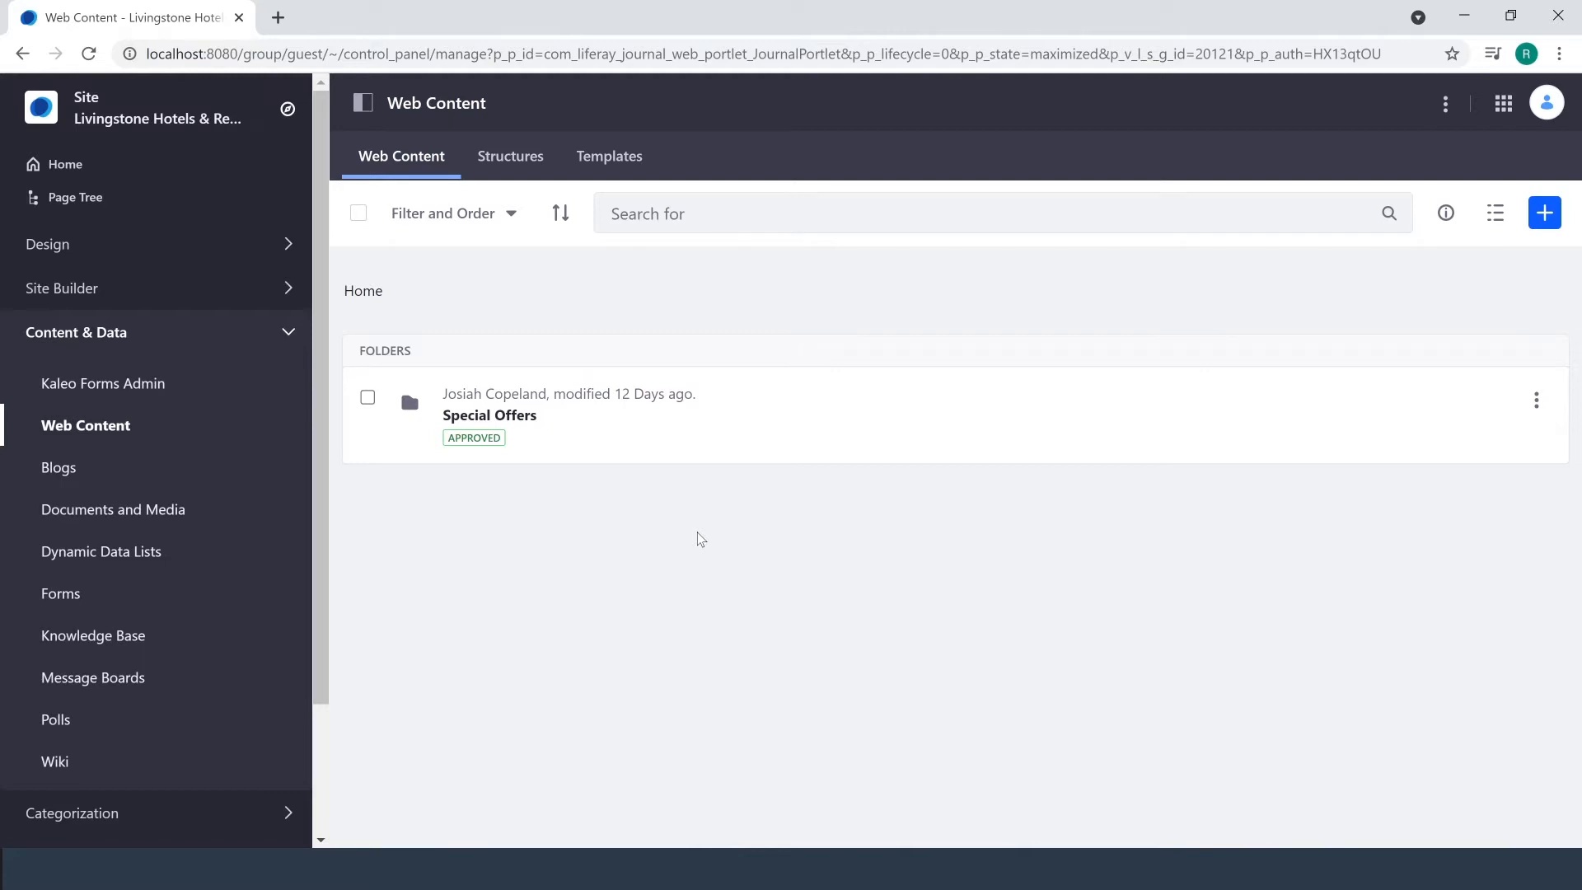
{"action": "mouse_move", "coordinate": [526, 172]}
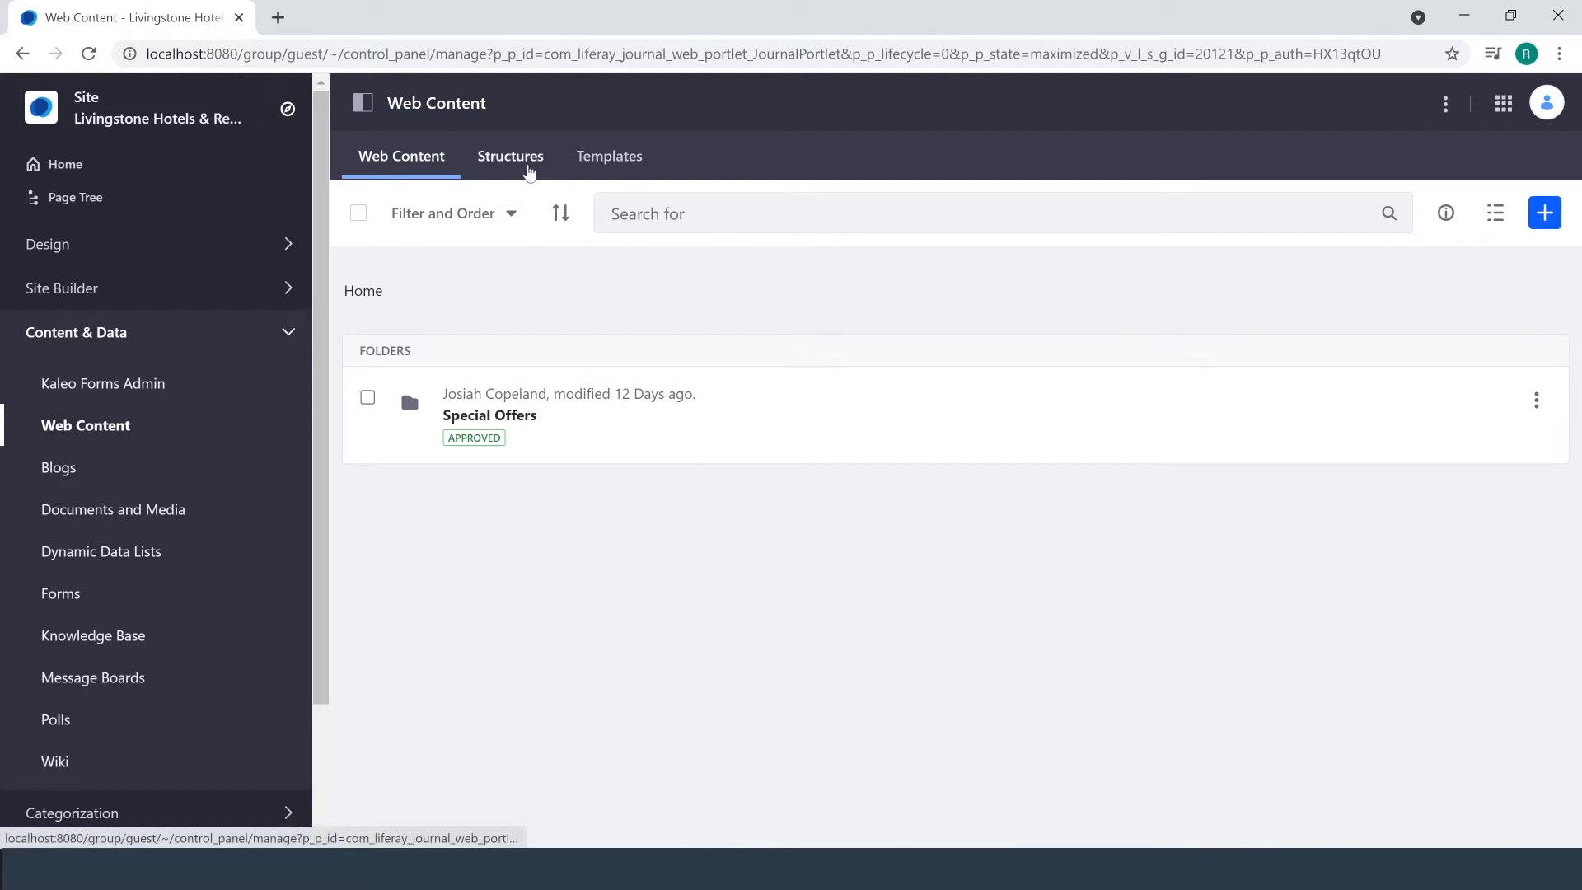
Create a new web content structure named 'General Ads'.
{"action": "left_click", "coordinate": [511, 156]}
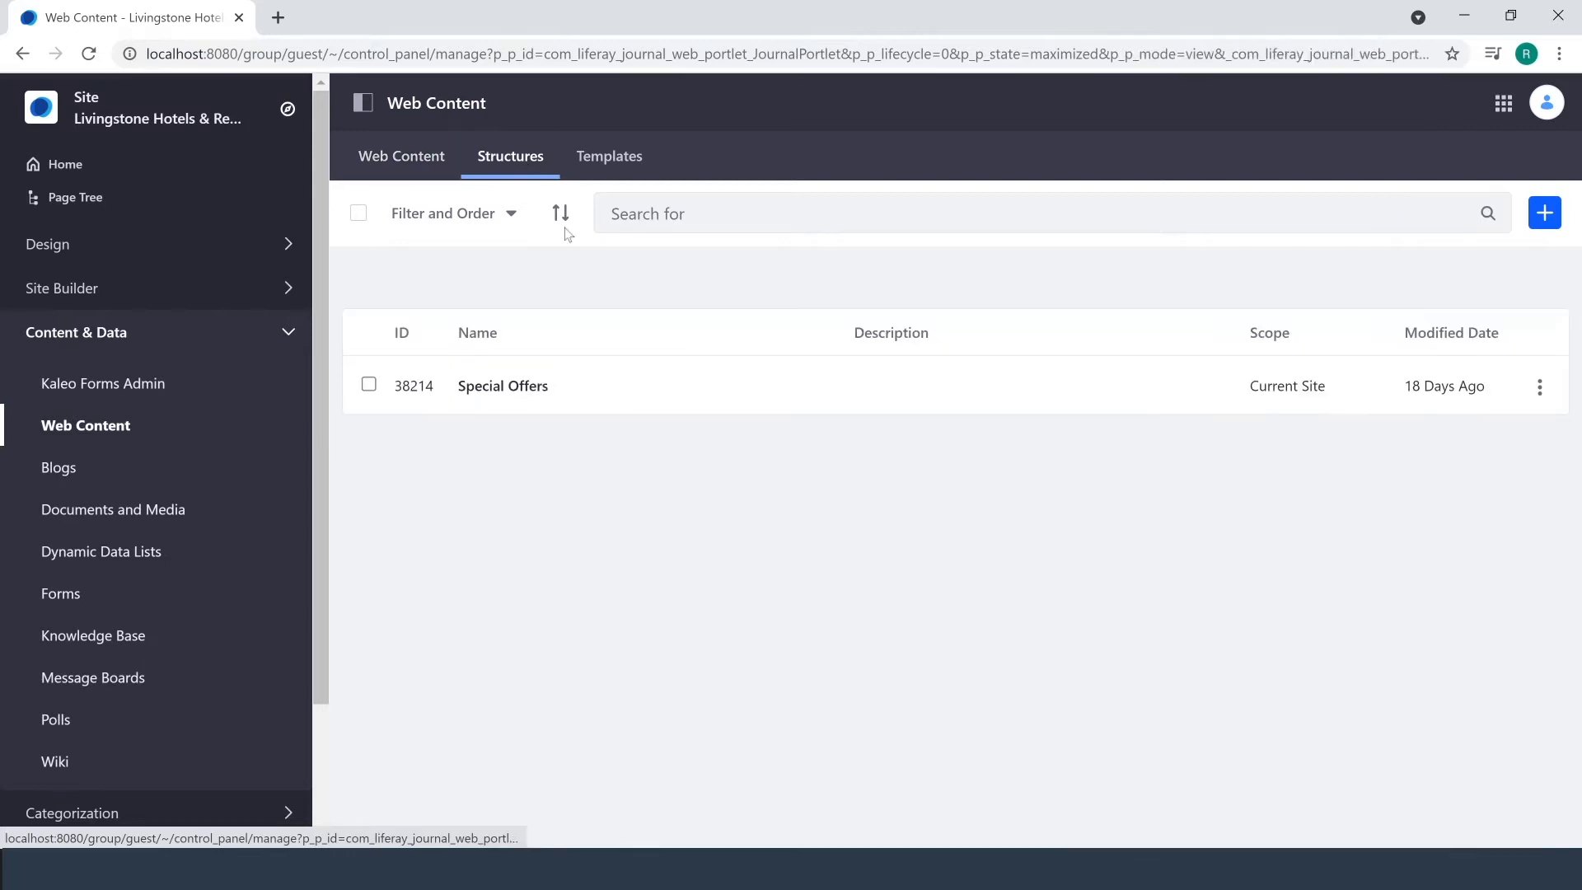
{"action": "left_click", "coordinate": [1544, 212]}
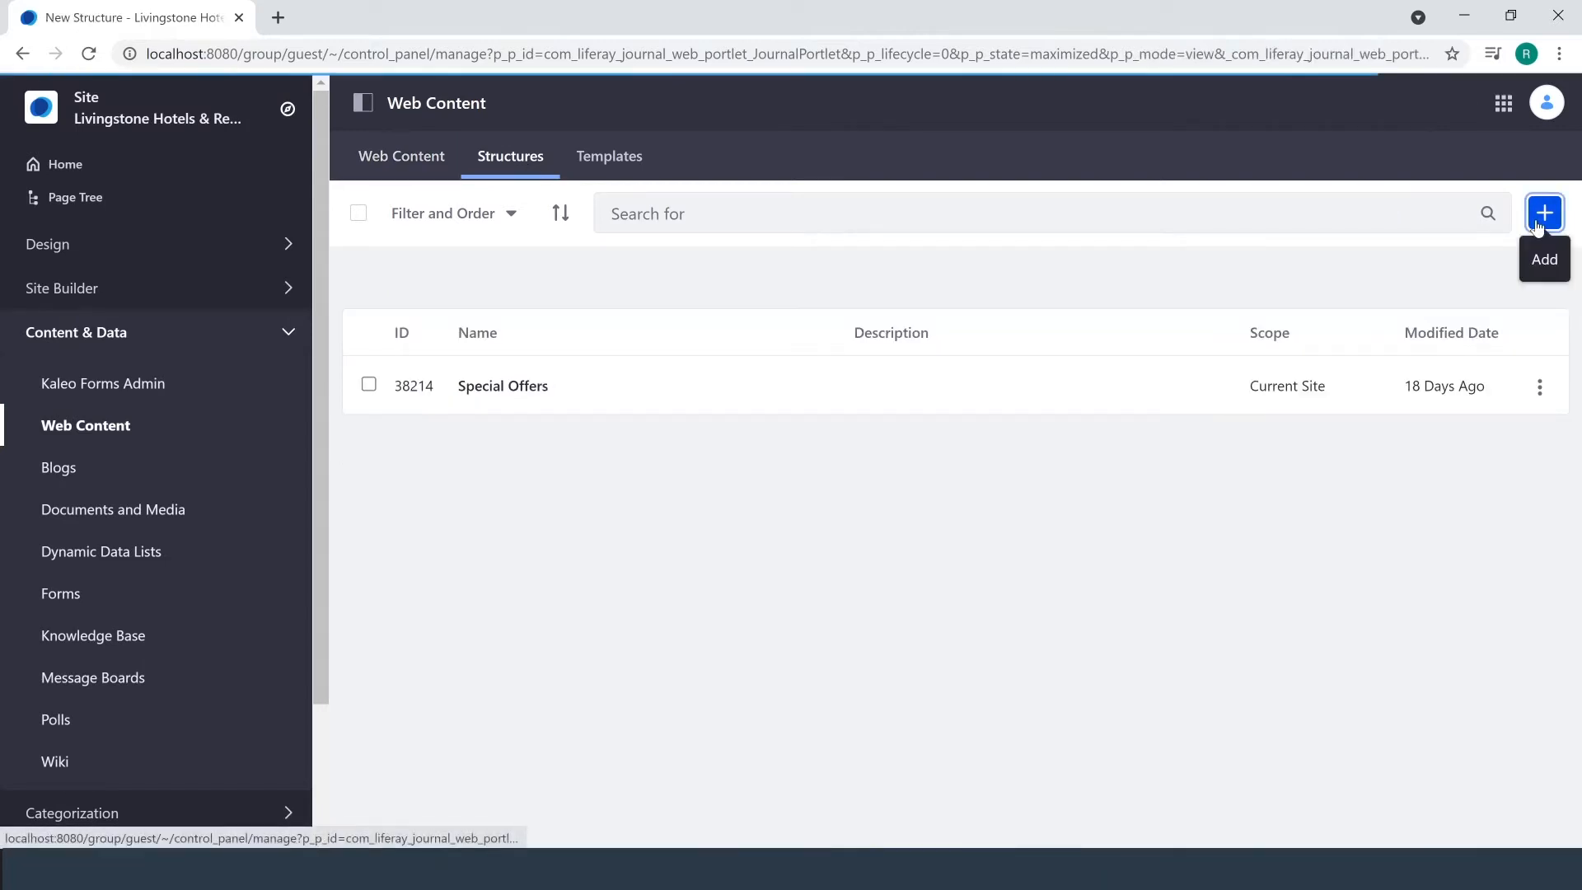
{"action": "left_click", "coordinate": [1543, 213]}
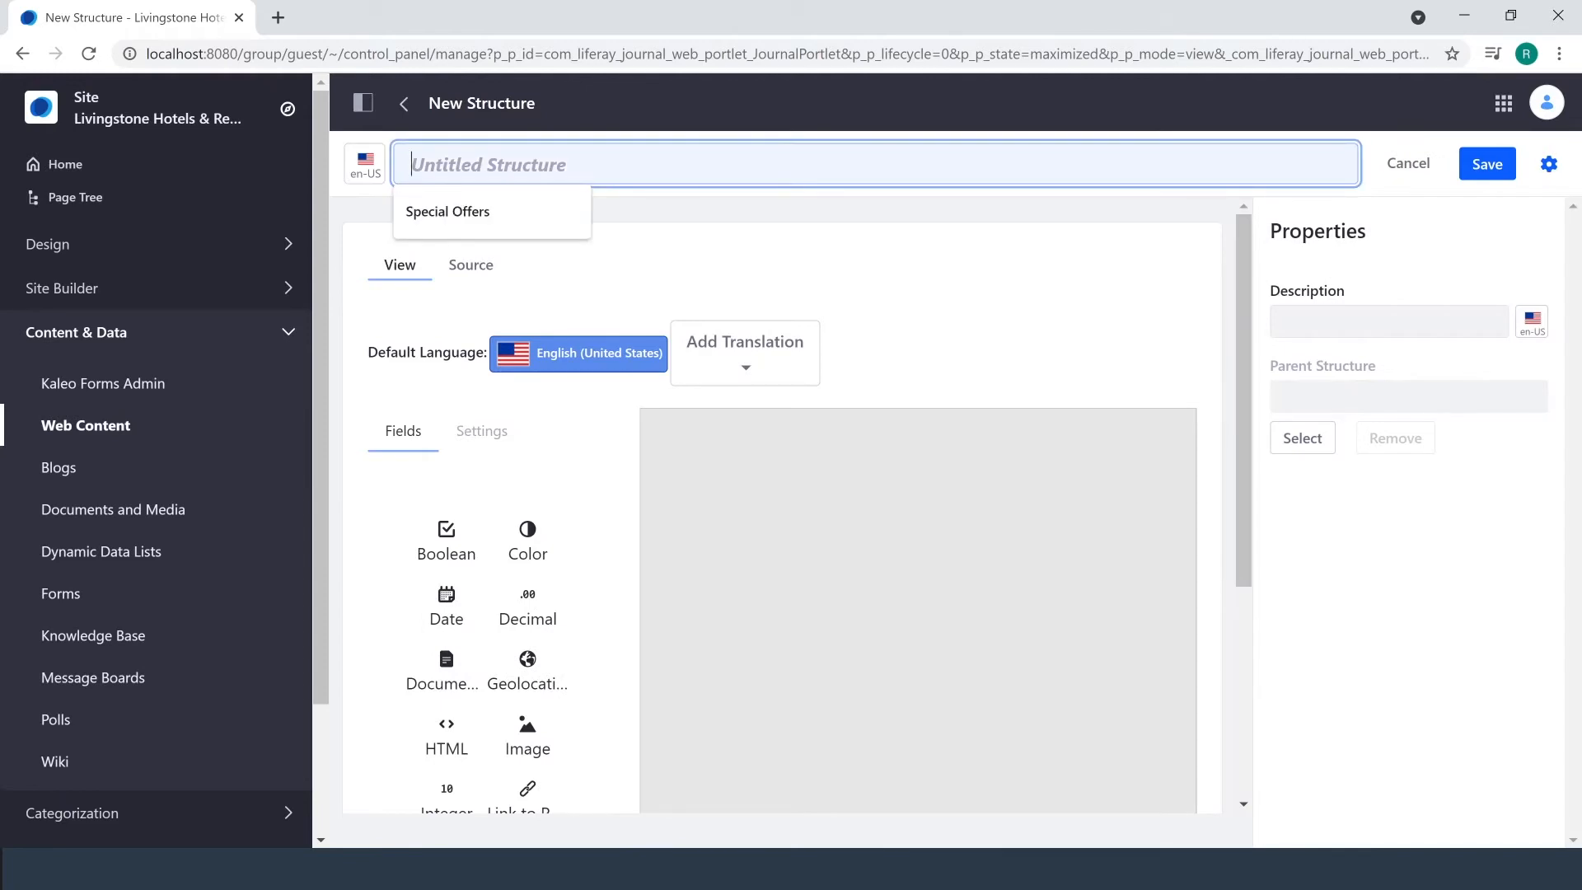
{"action": "type", "text": "General Ads"}
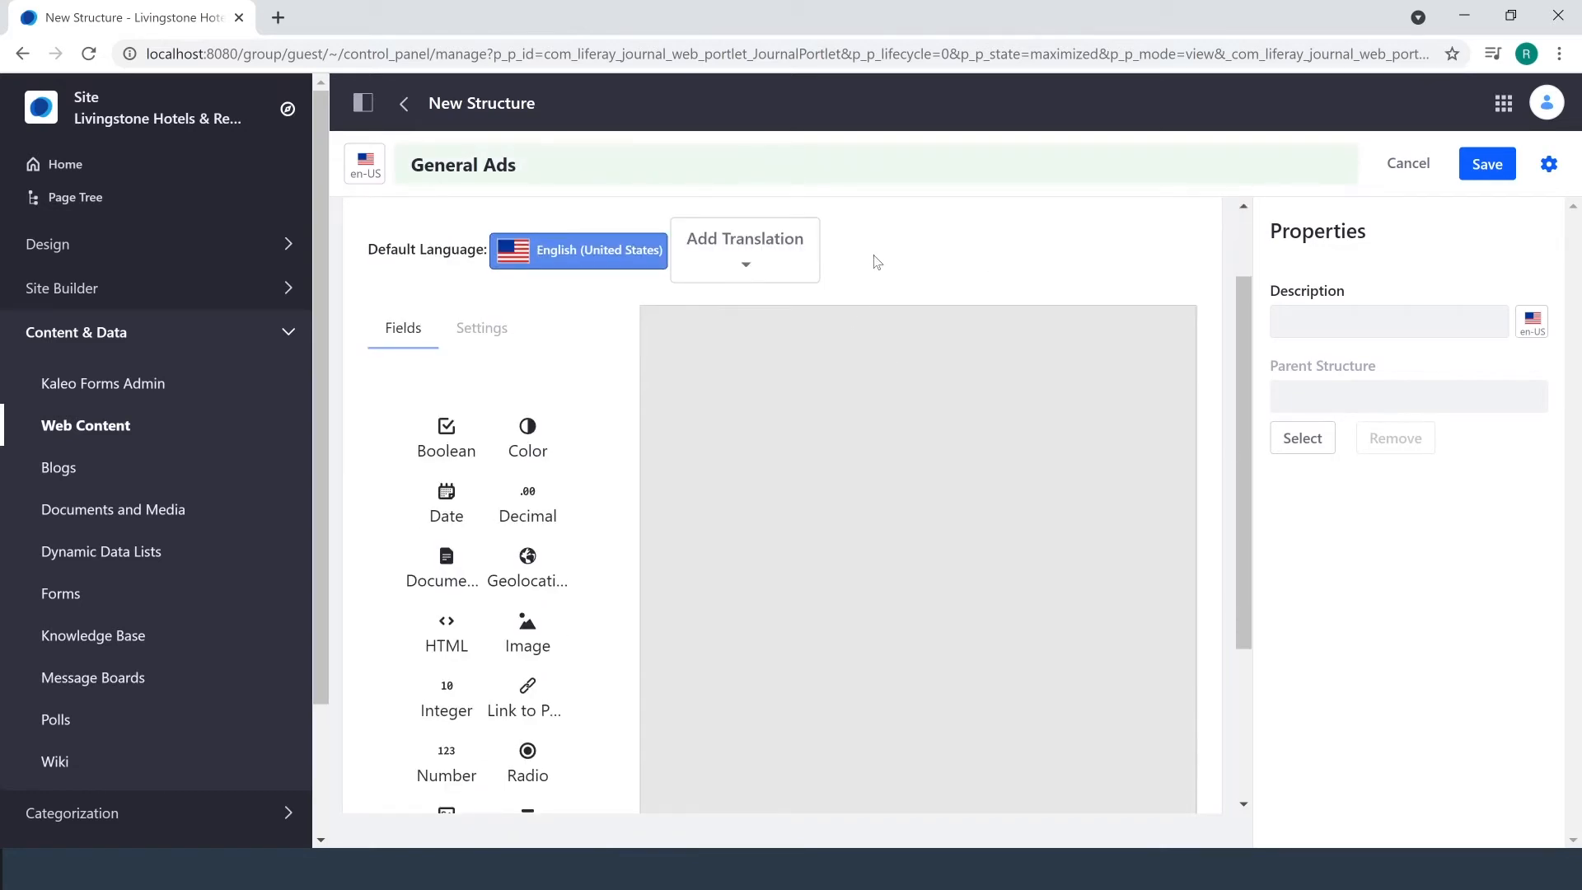
Add Text and Image fields to the General Ads structure canvas.
{"action": "scroll", "scroll_direction": "down", "scroll_amount": 3}
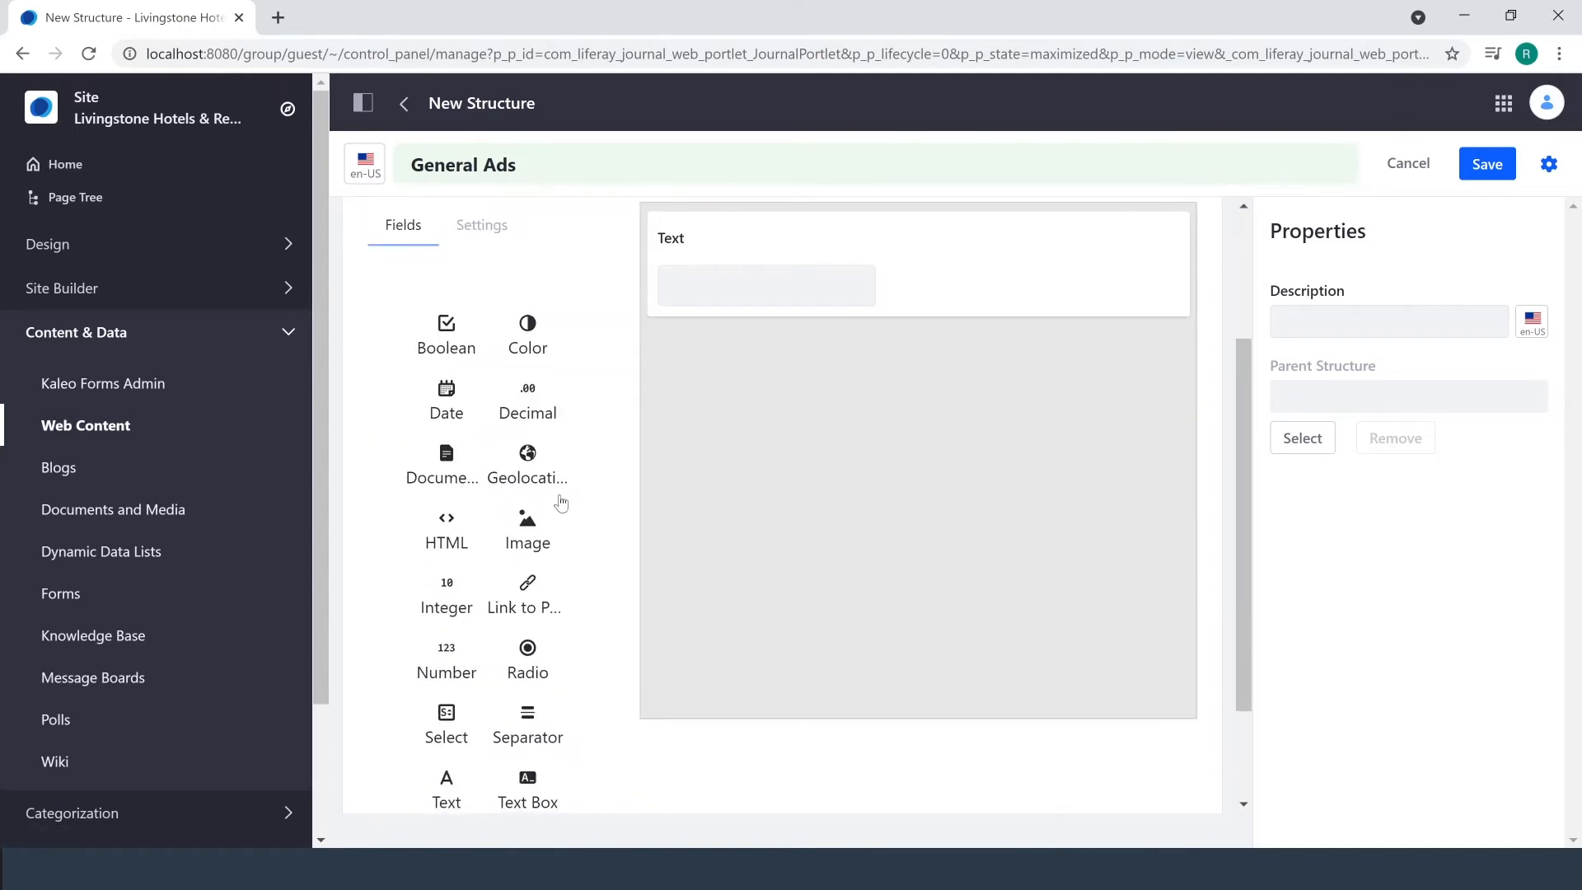
{"action": "scroll", "scroll_direction": "down", "scroll_amount": 3}
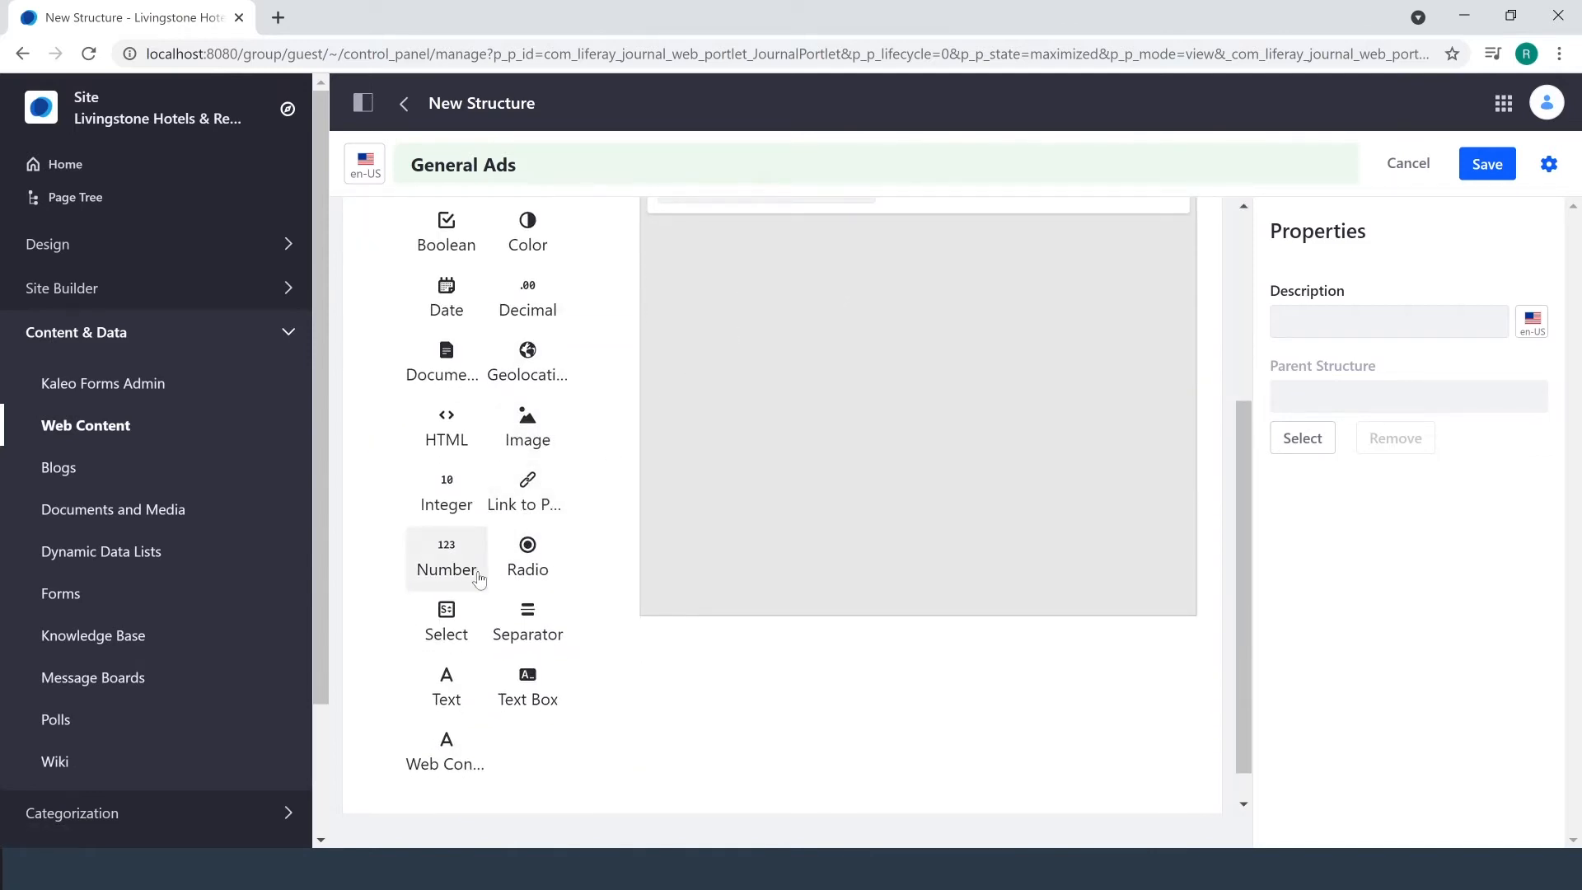
{"action": "mouse_move", "coordinate": [526, 428]}
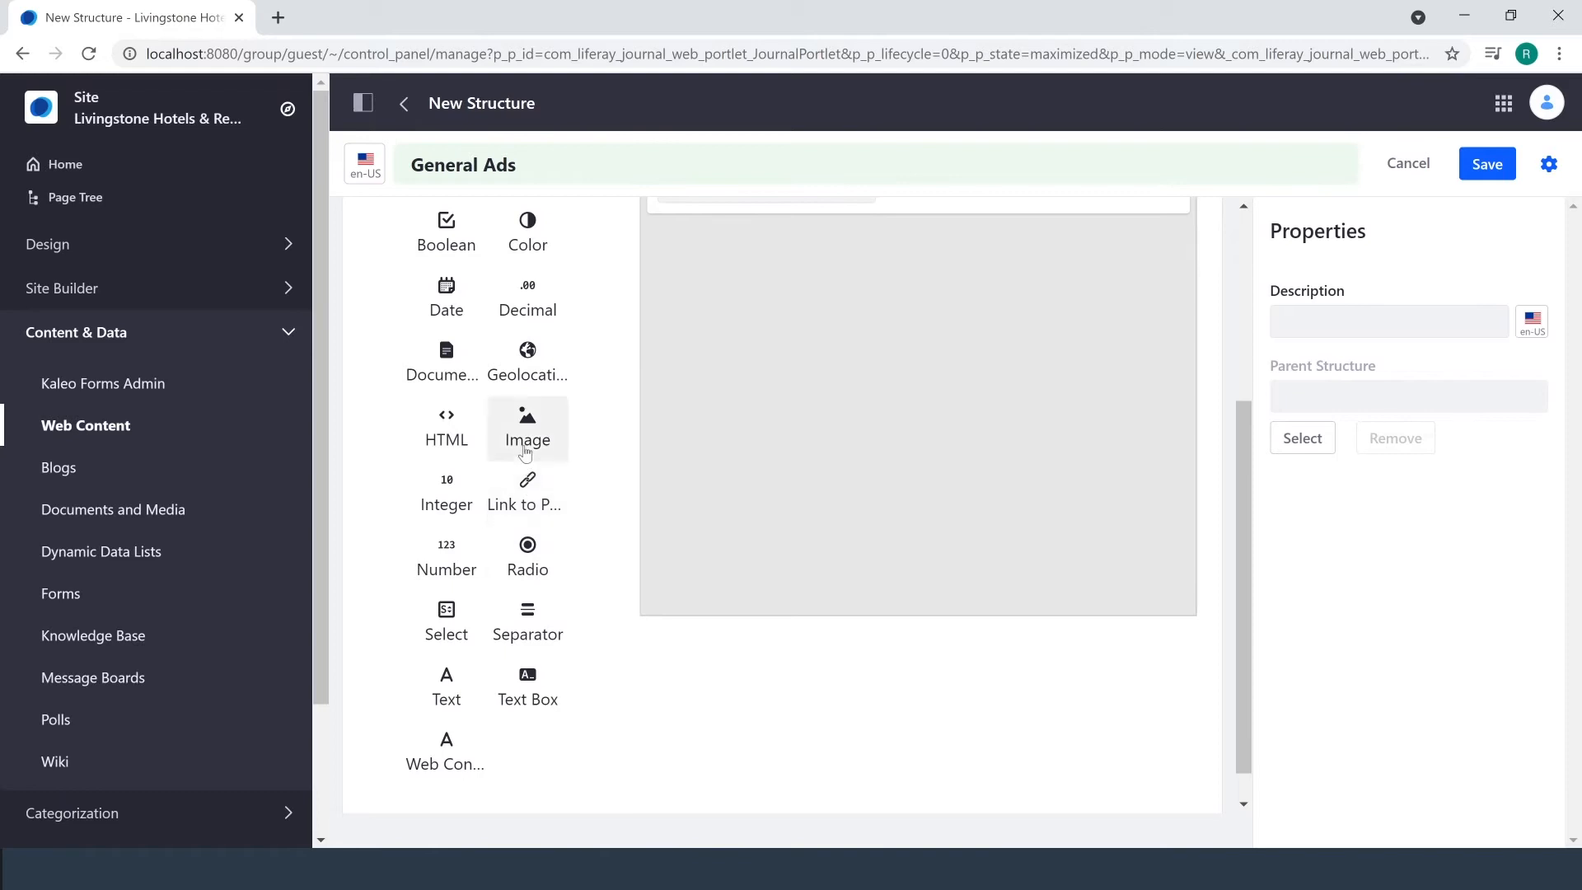
{"action": "left_click", "coordinate": [527, 429]}
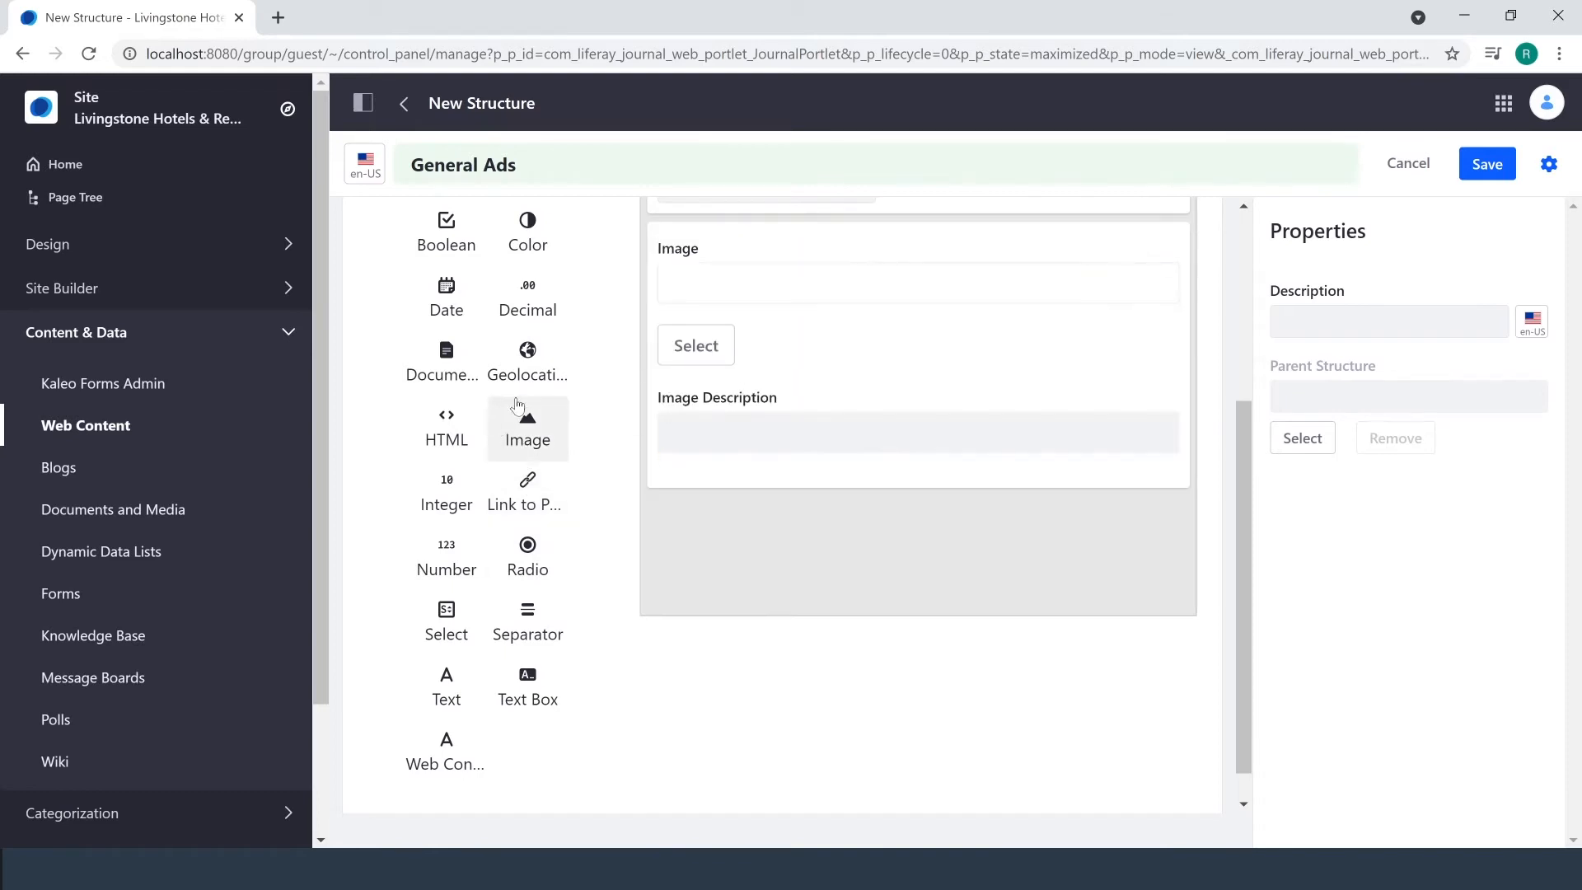
{"action": "mouse_move", "coordinate": [526, 686]}
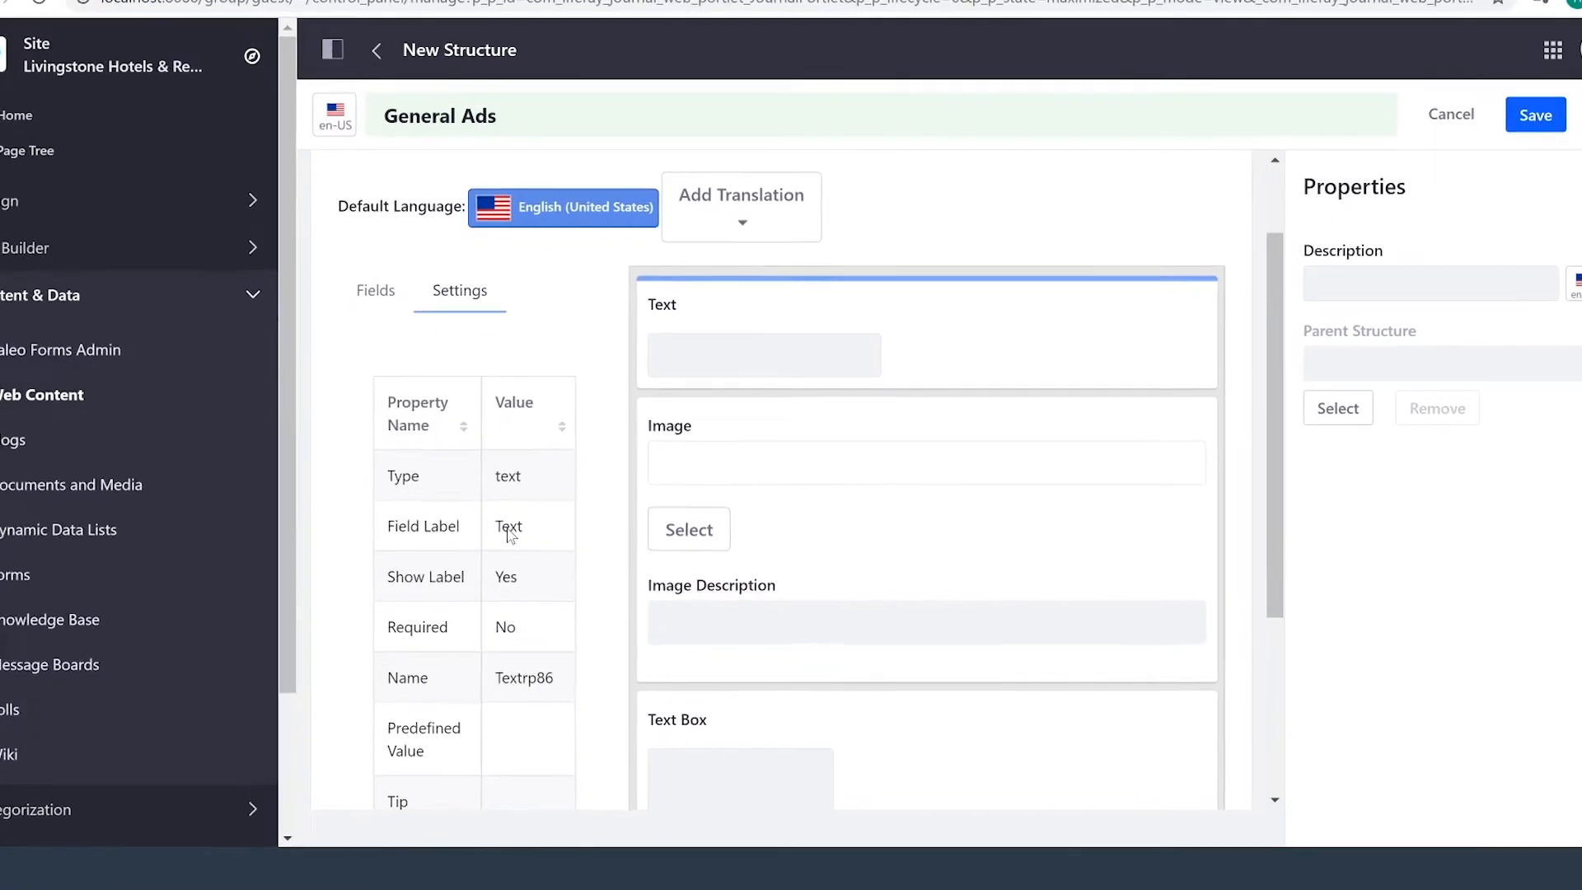
Label the Text field 'Title' and mark it required.
{"action": "left_click", "coordinate": [509, 526]}
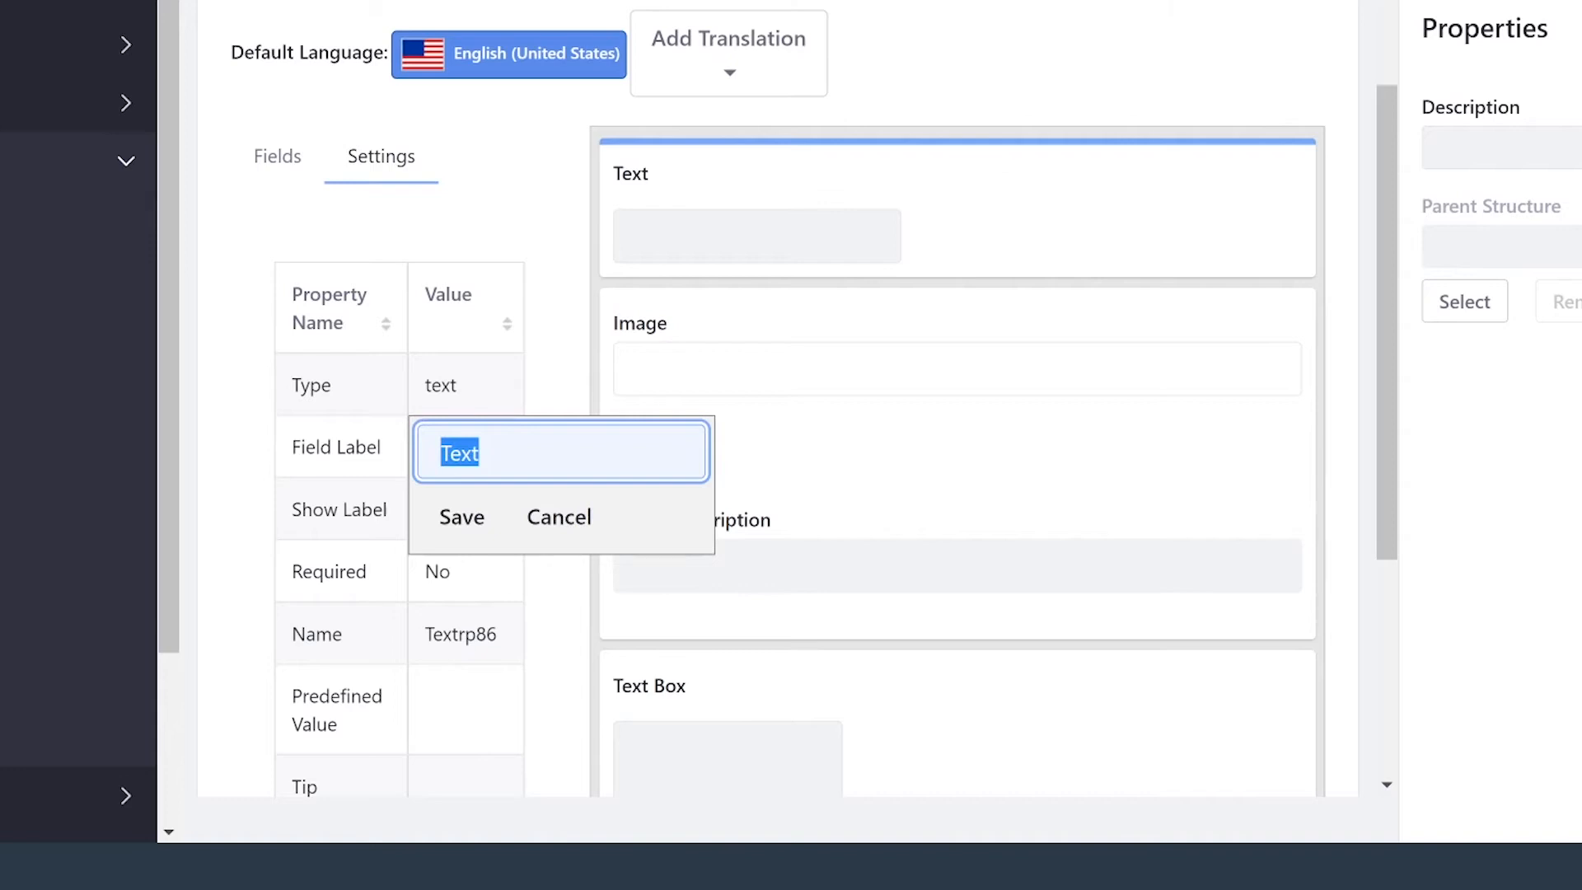
{"action": "type", "text": "Title"}
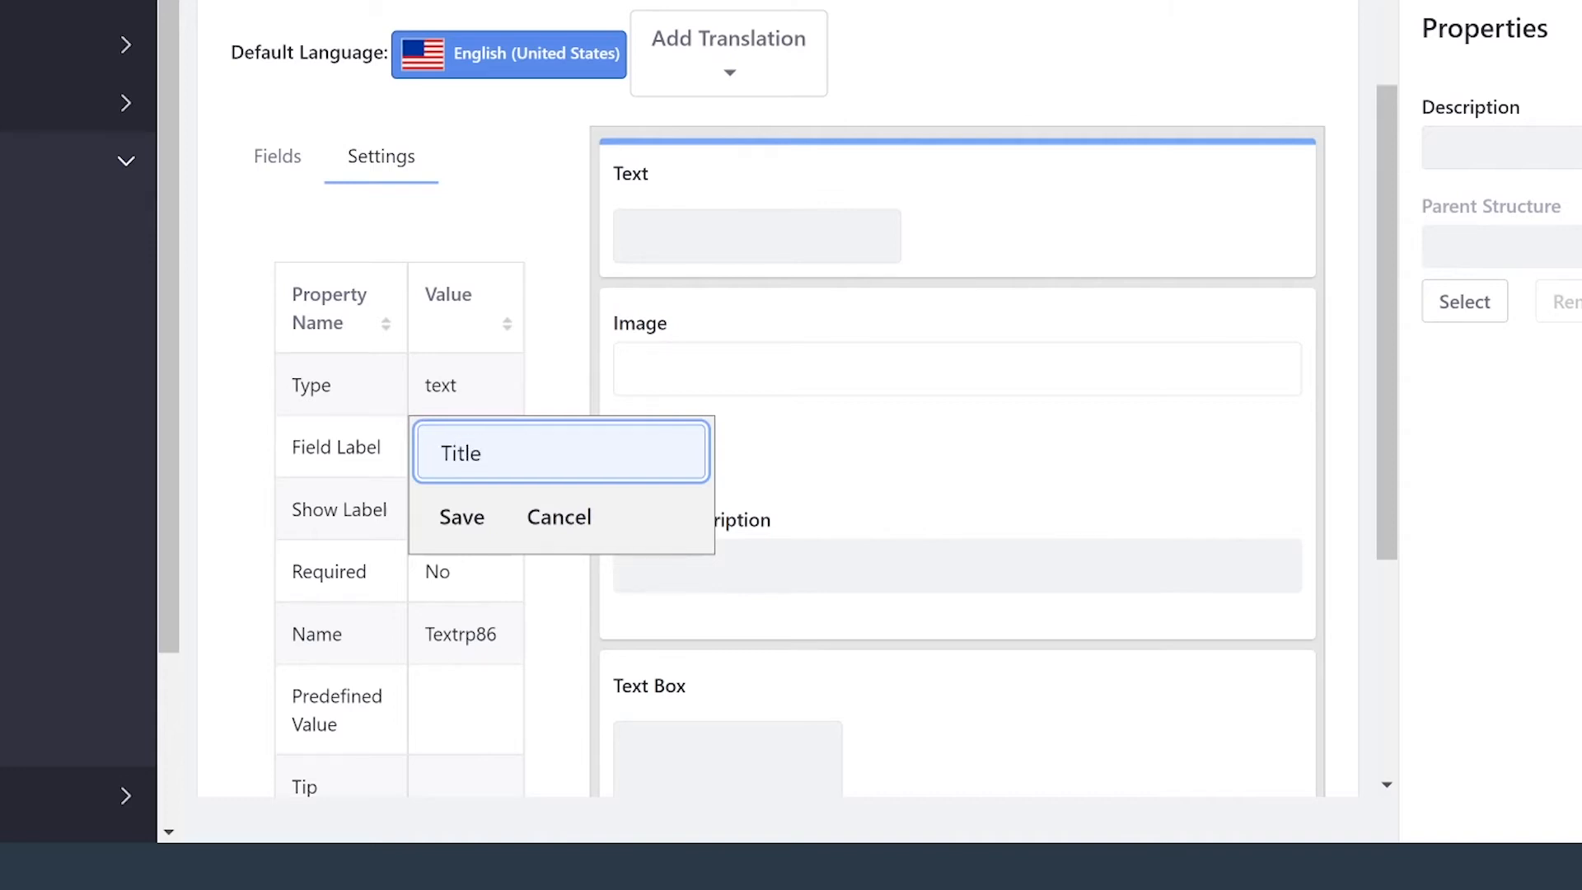
{"action": "left_click", "coordinate": [461, 517]}
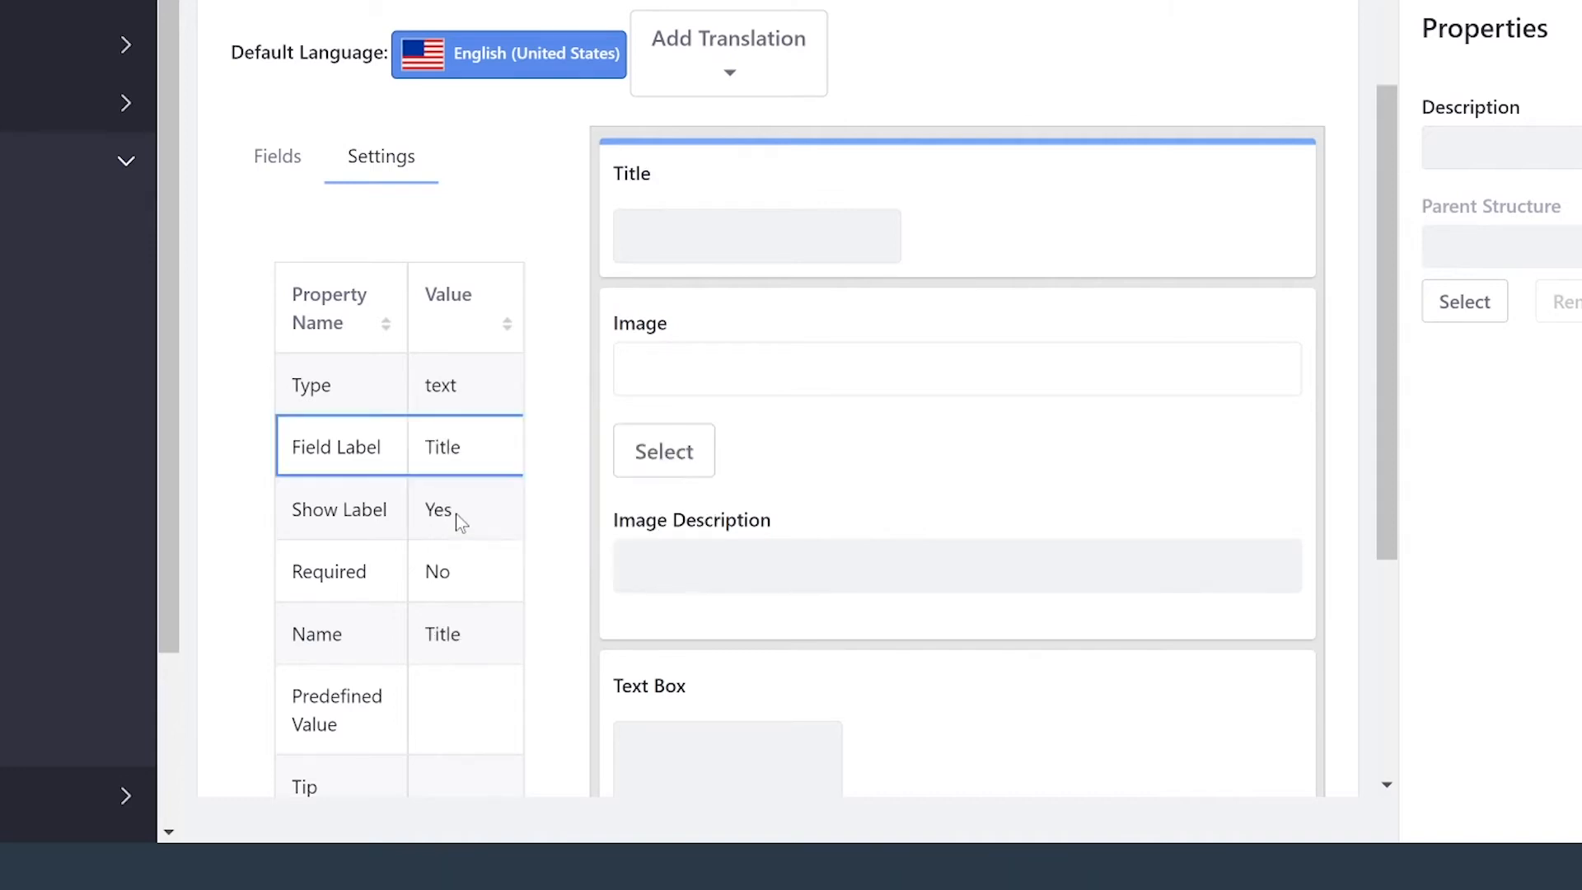
{"action": "left_click", "coordinate": [464, 570]}
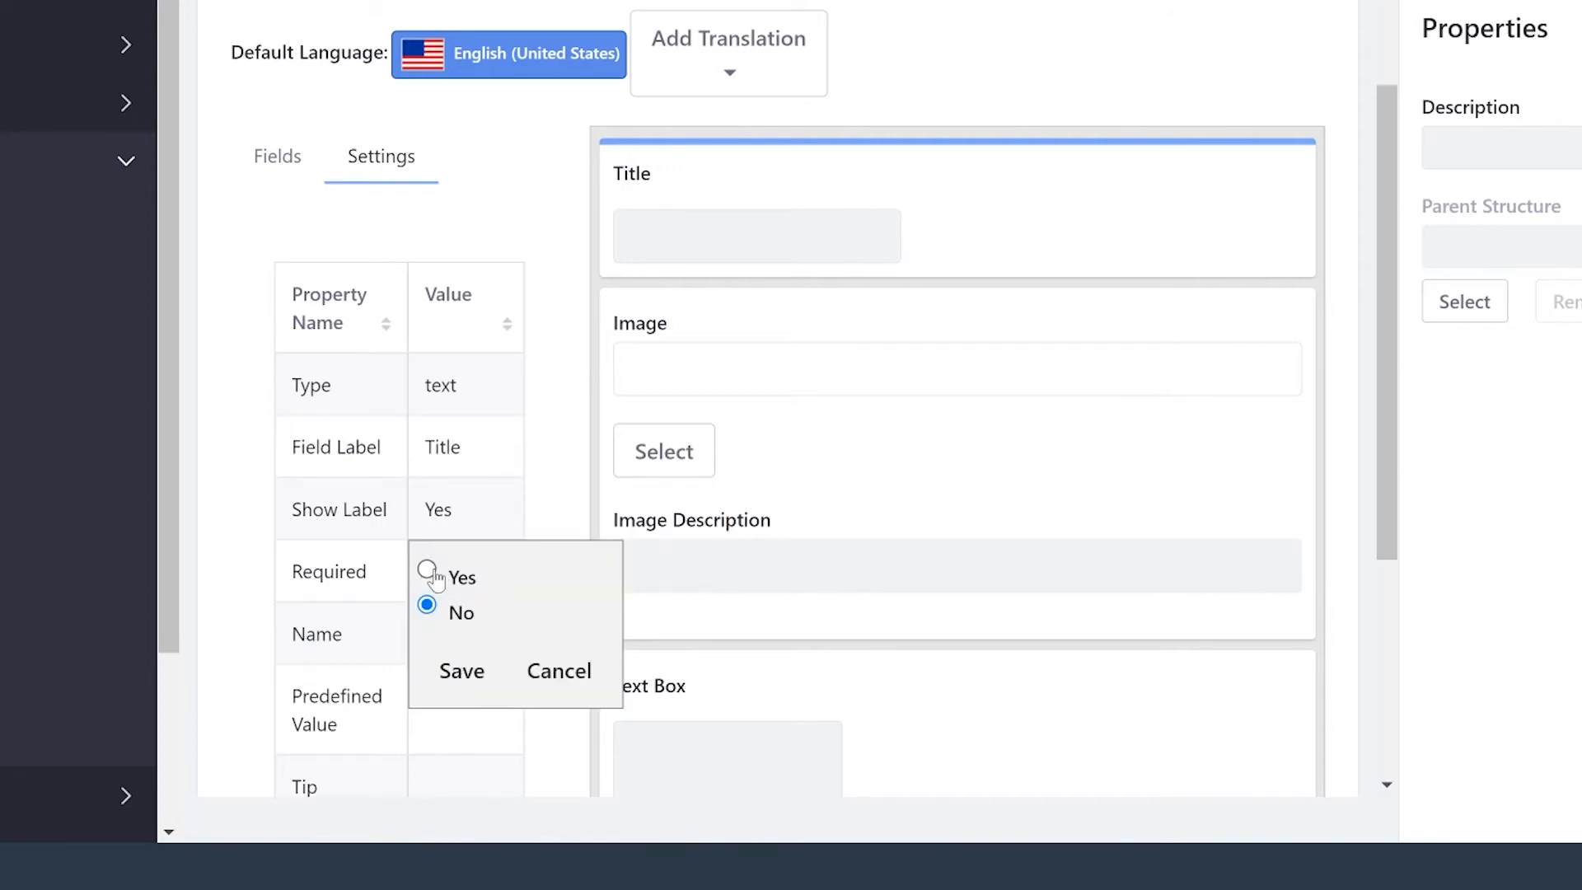
{"action": "left_click", "coordinate": [428, 576]}
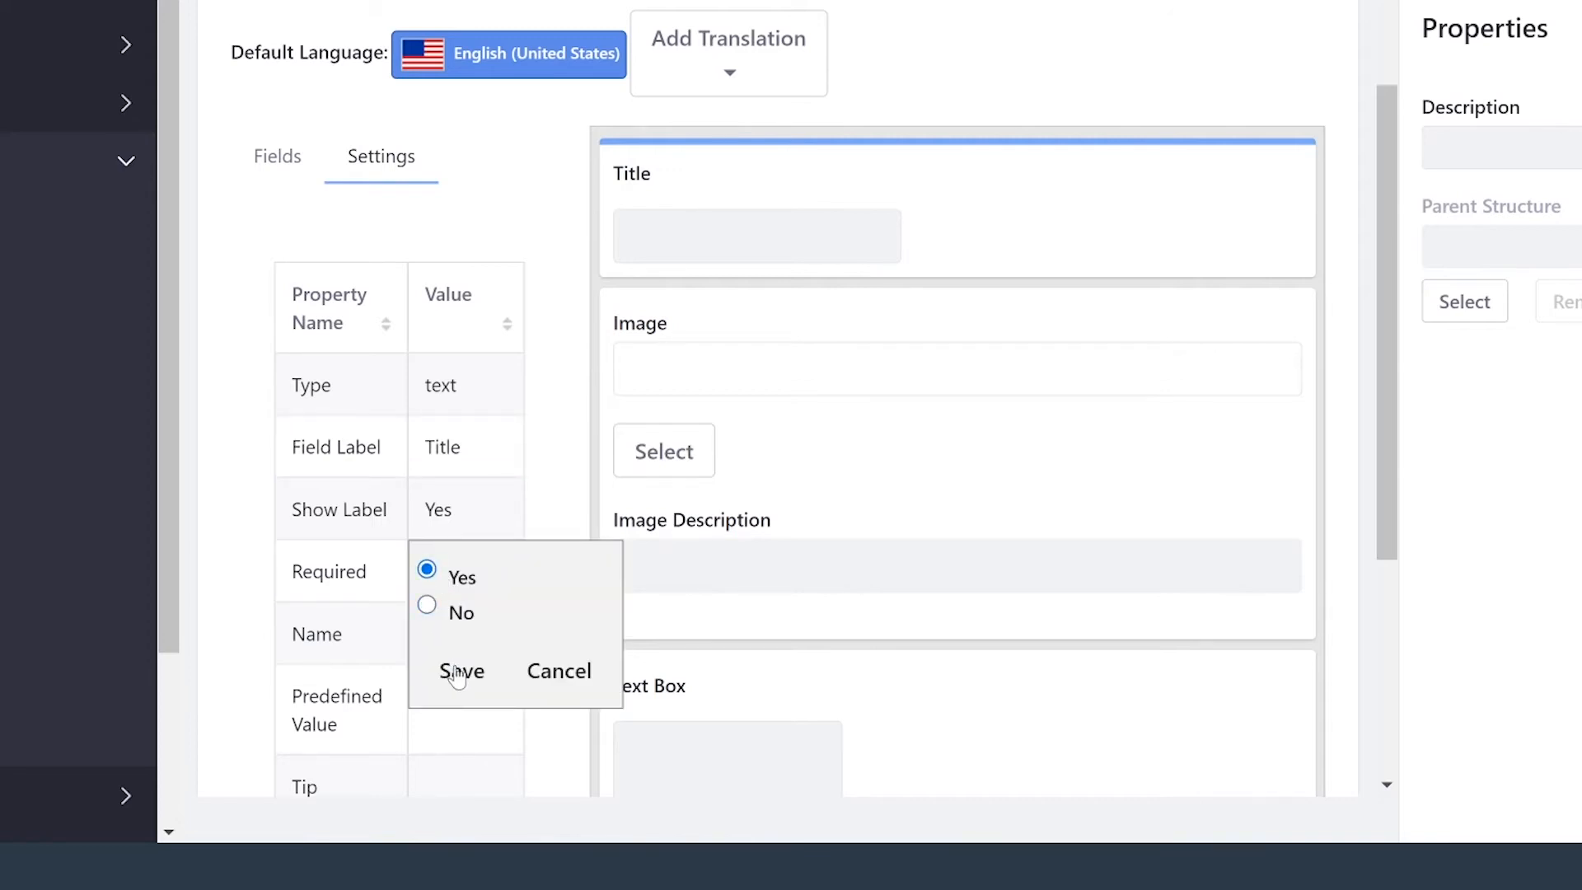
{"action": "left_click", "coordinate": [460, 671]}
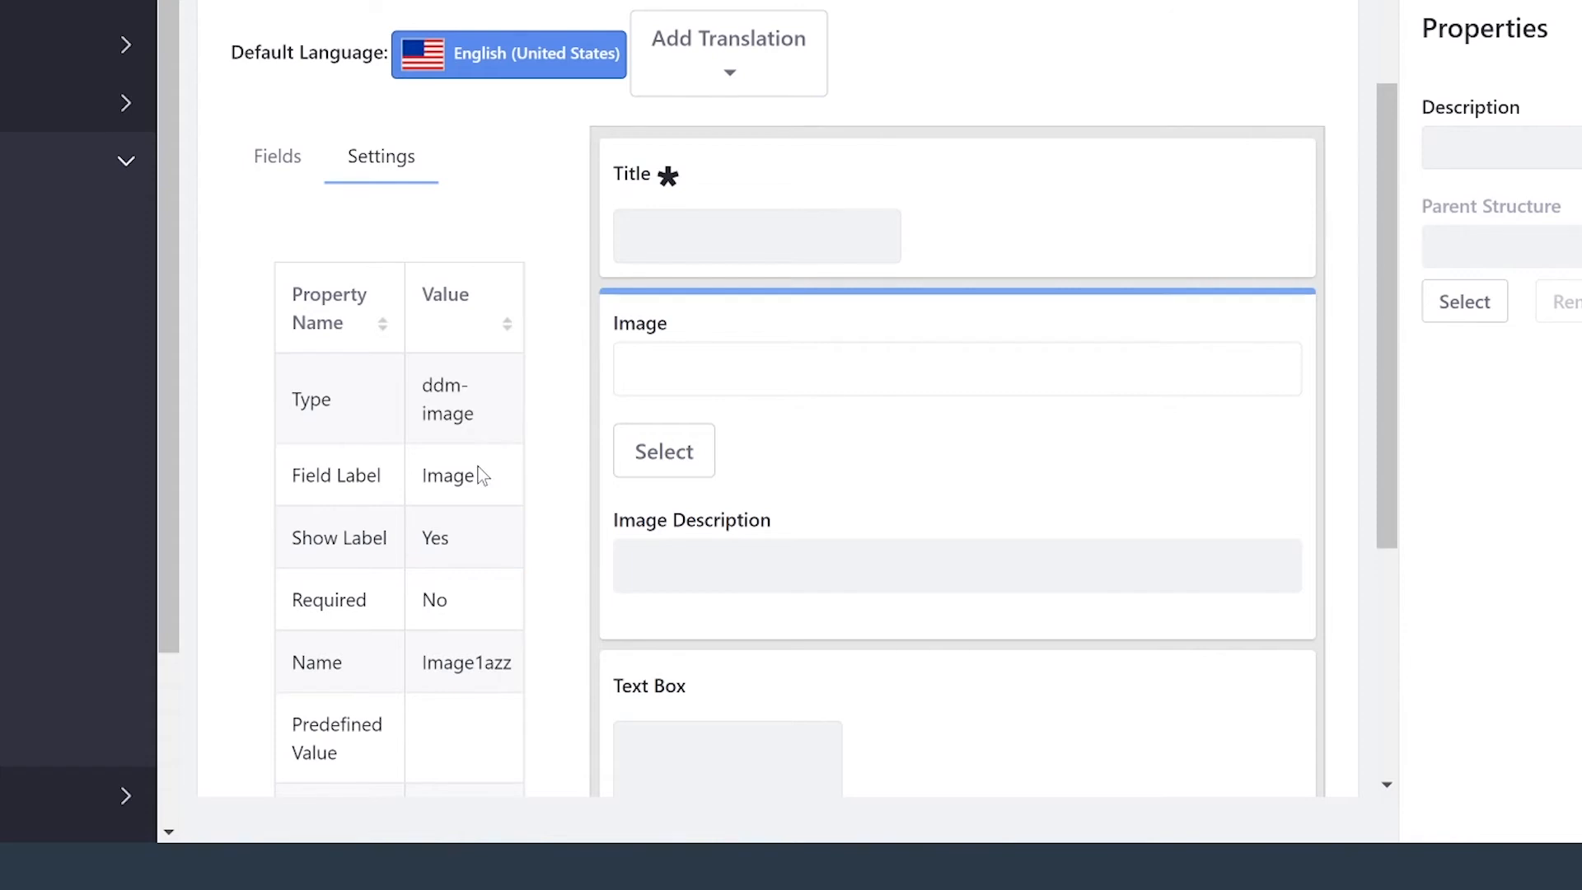
{"action": "mouse_move", "coordinate": [475, 499]}
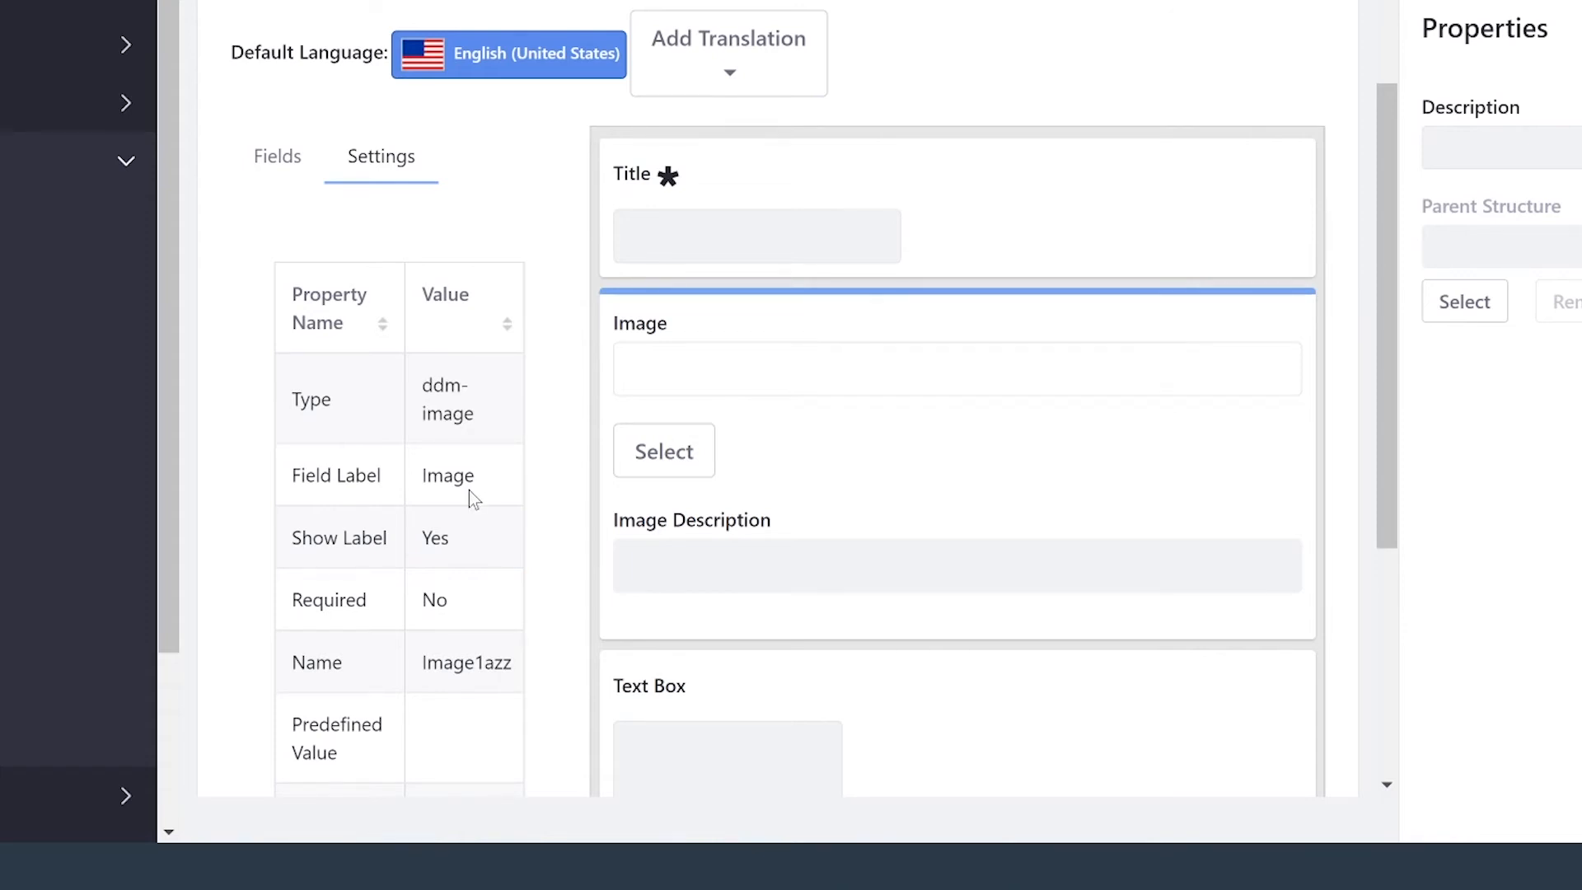
{"action": "mouse_move", "coordinate": [464, 606]}
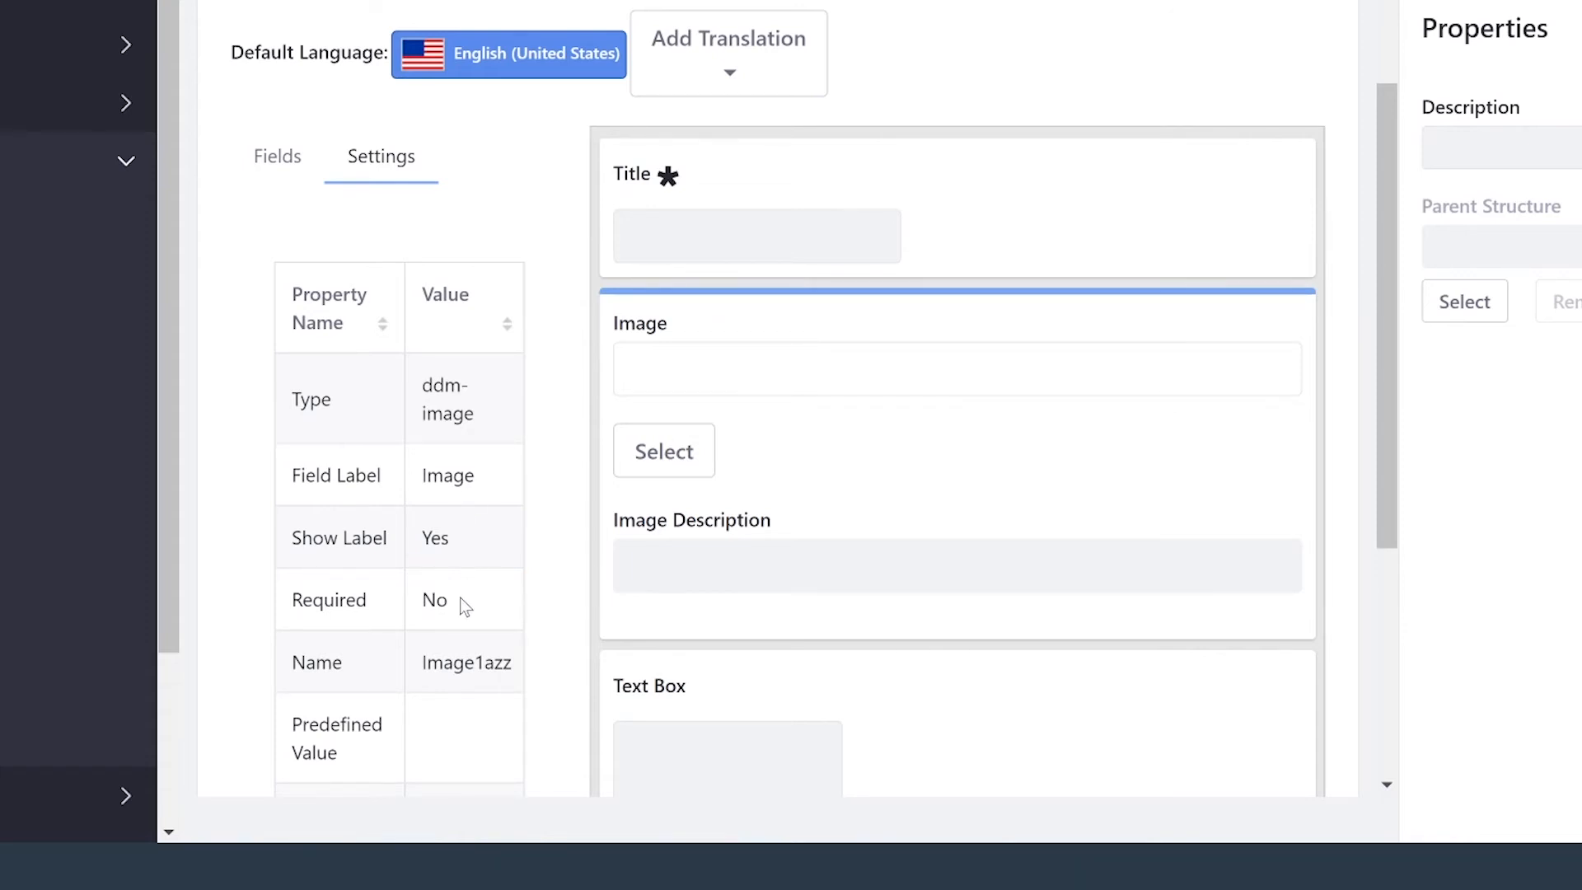
Set the Image field's Required setting to Yes.
{"action": "left_click", "coordinate": [434, 600]}
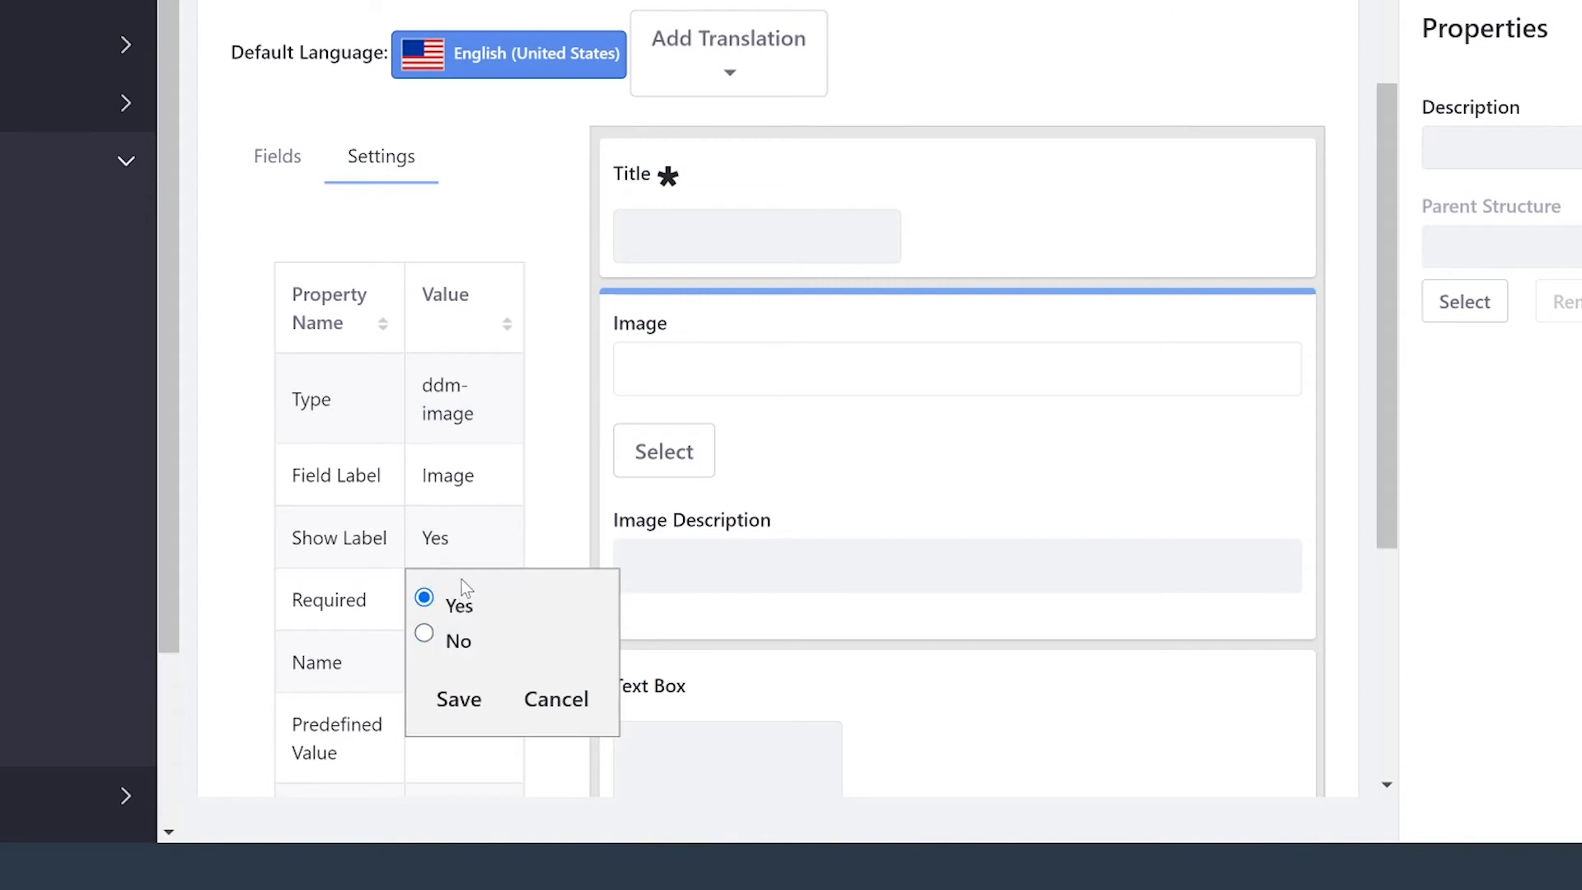
{"action": "left_click", "coordinate": [458, 698]}
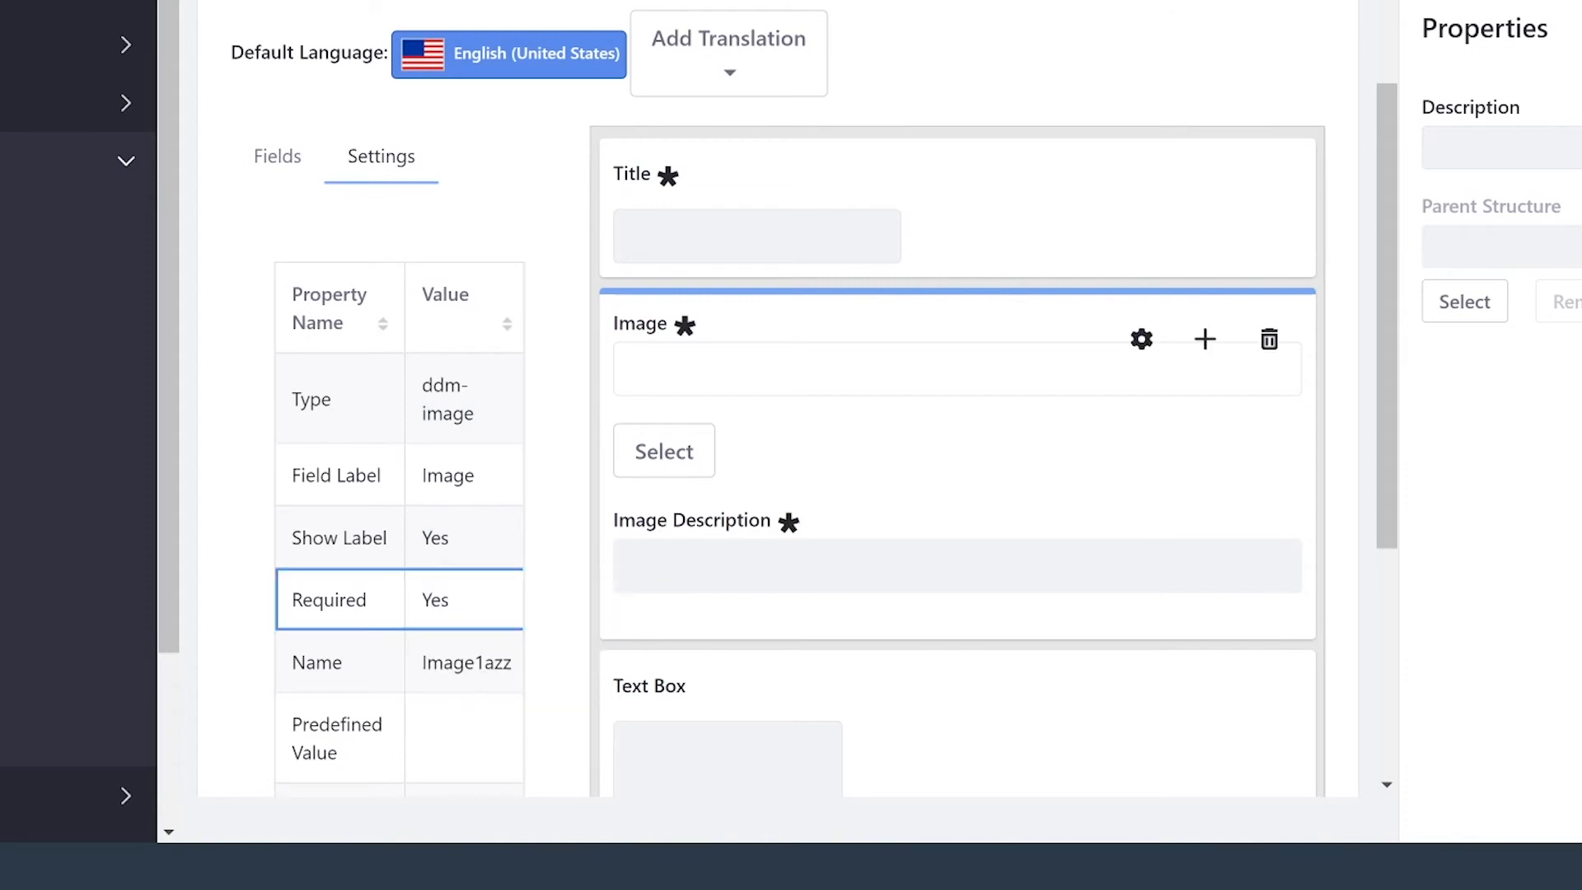
{"action": "scroll", "scroll_direction": "down", "scroll_amount": 3}
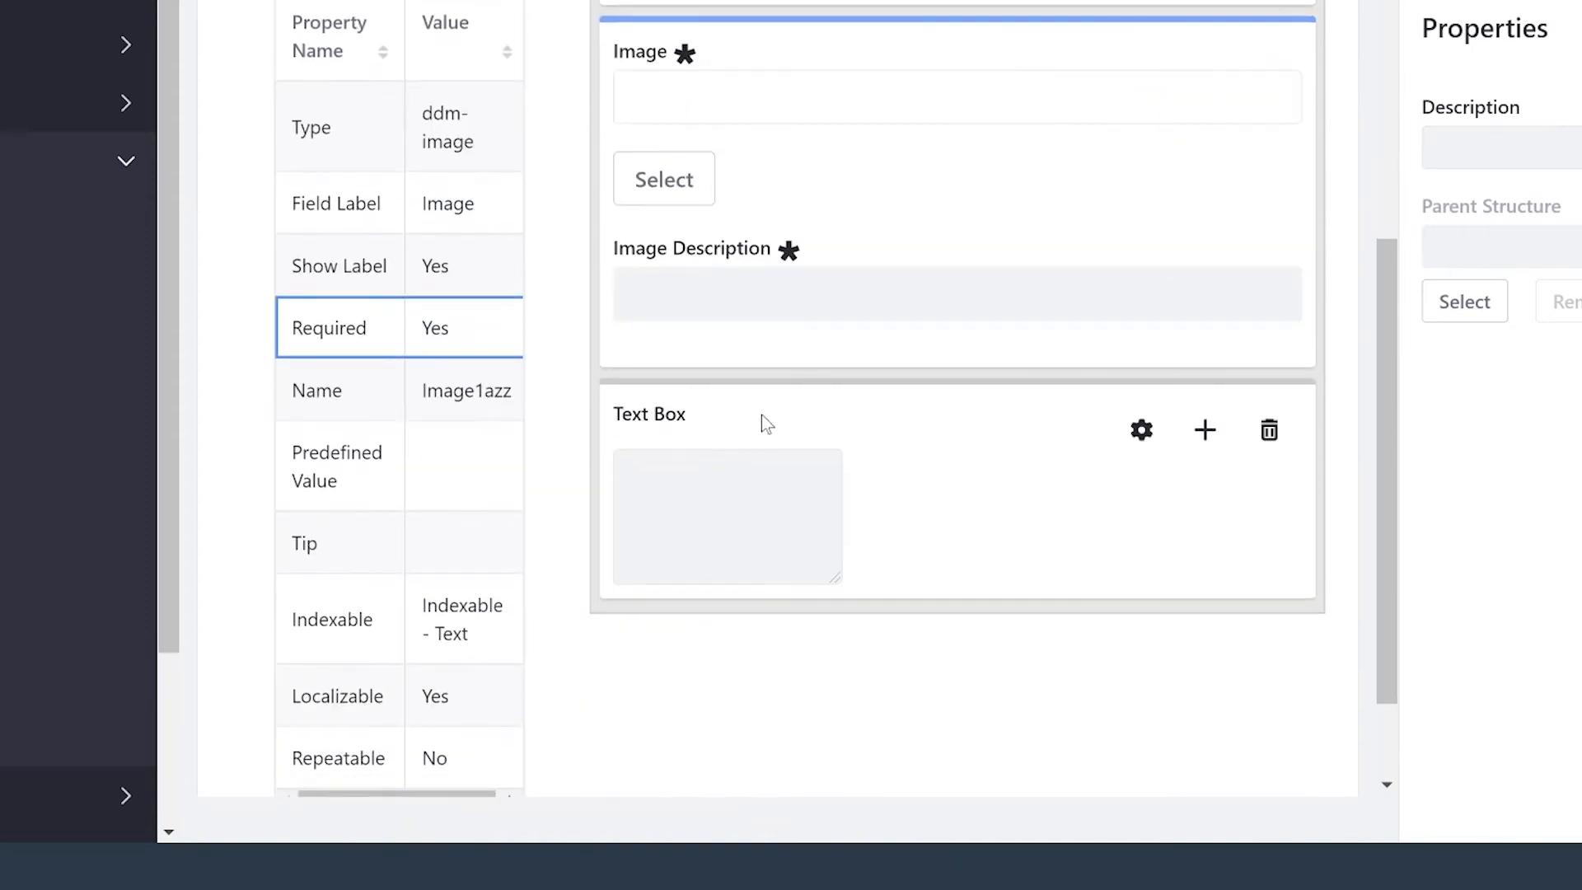
Relabel the Text Box field 'Ad Text' and make it required.
{"action": "left_click", "coordinate": [648, 414]}
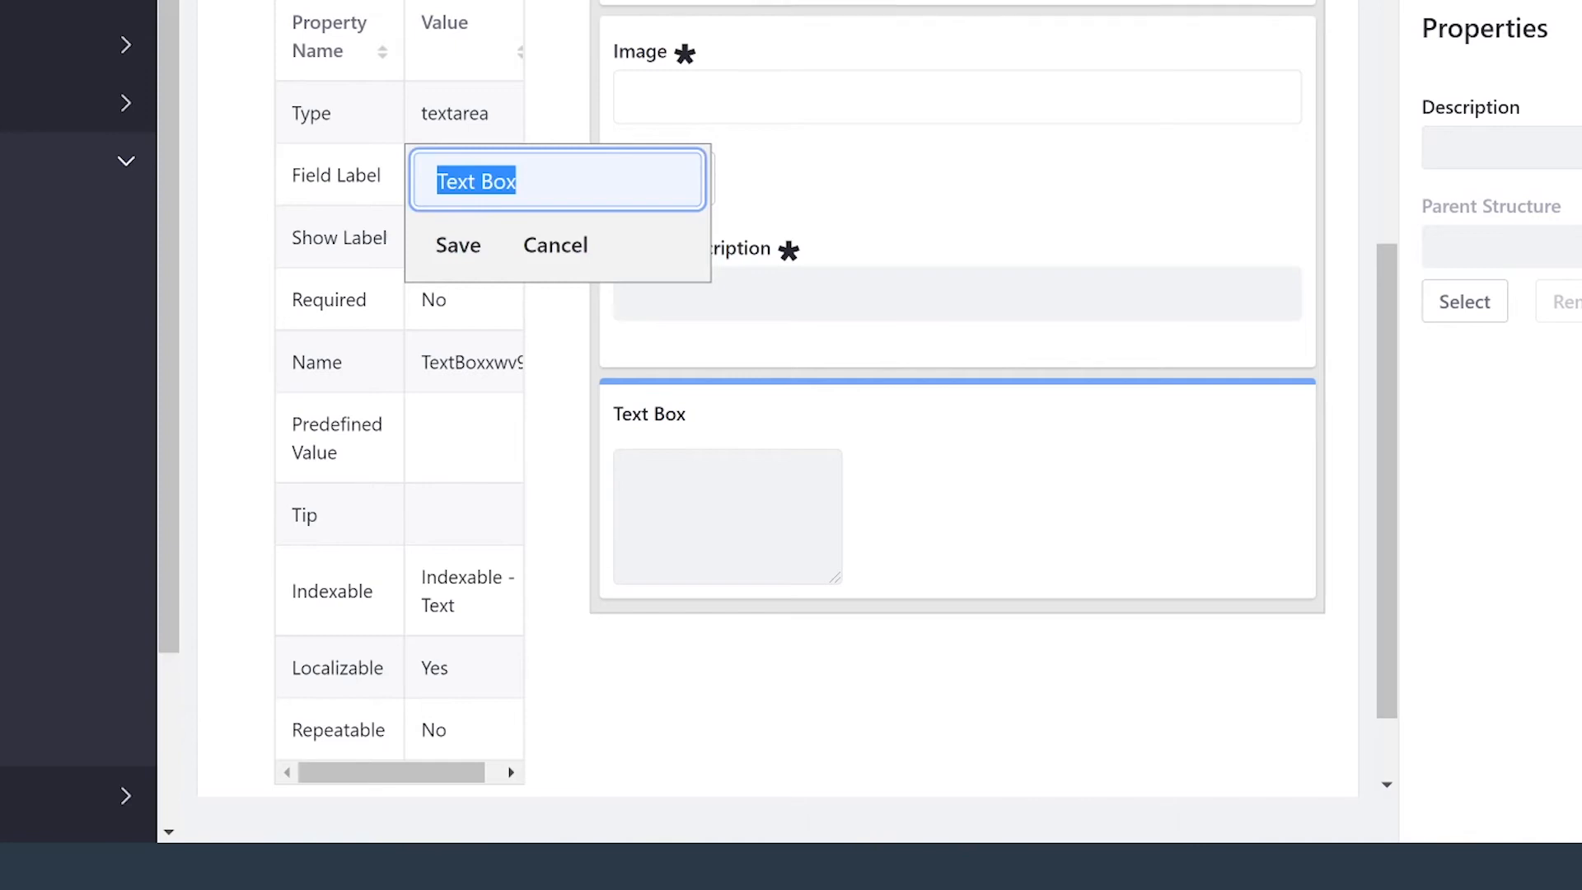
{"action": "type", "text": "Ad"}
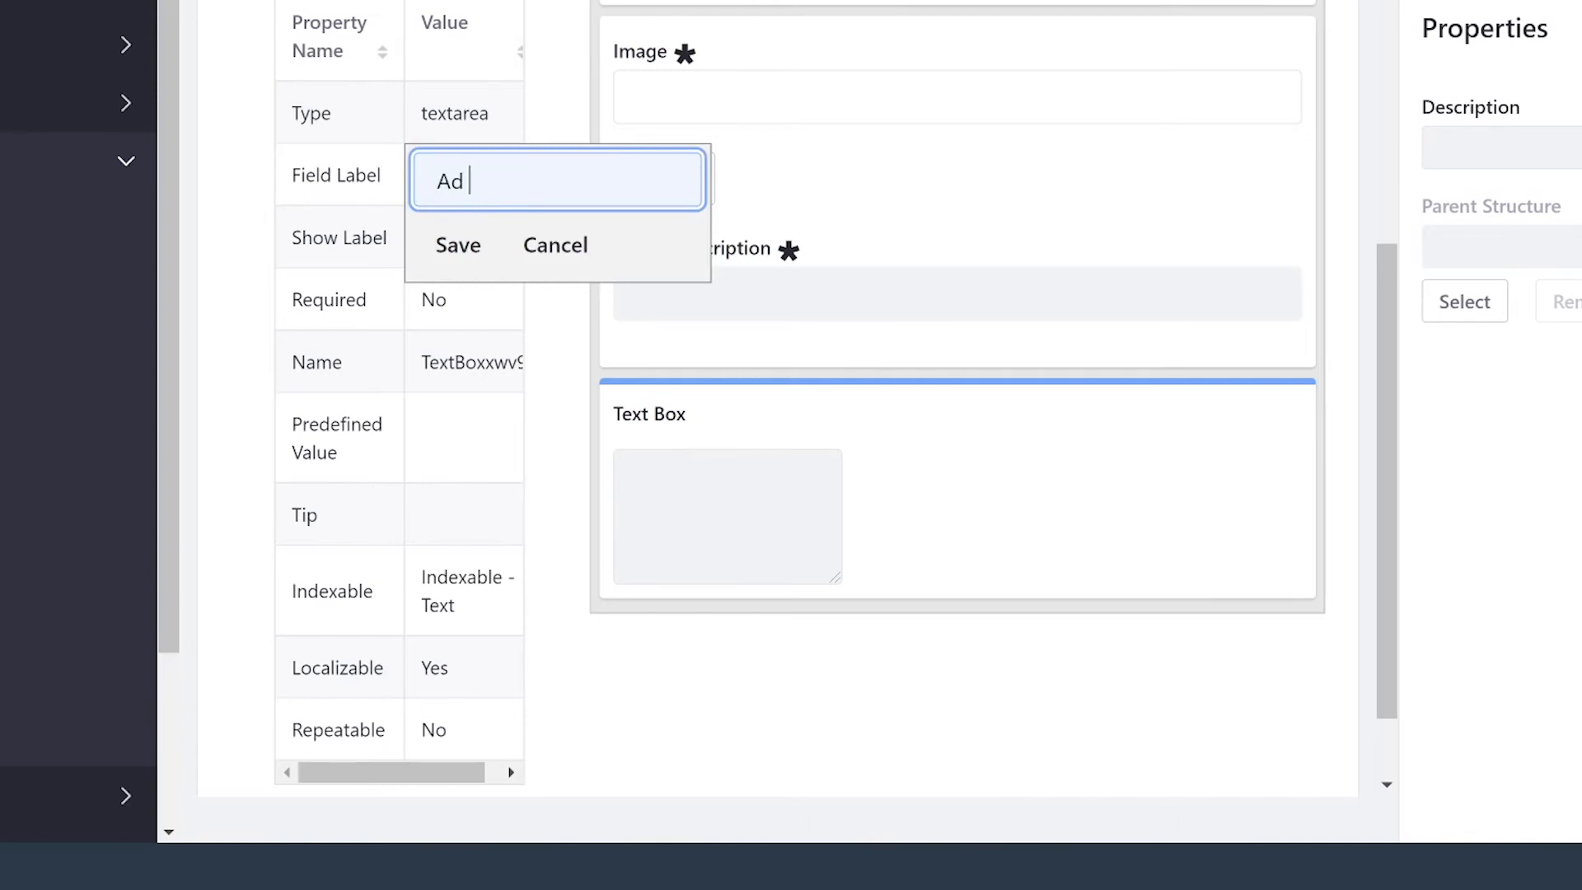
{"action": "type", "text": "Text"}
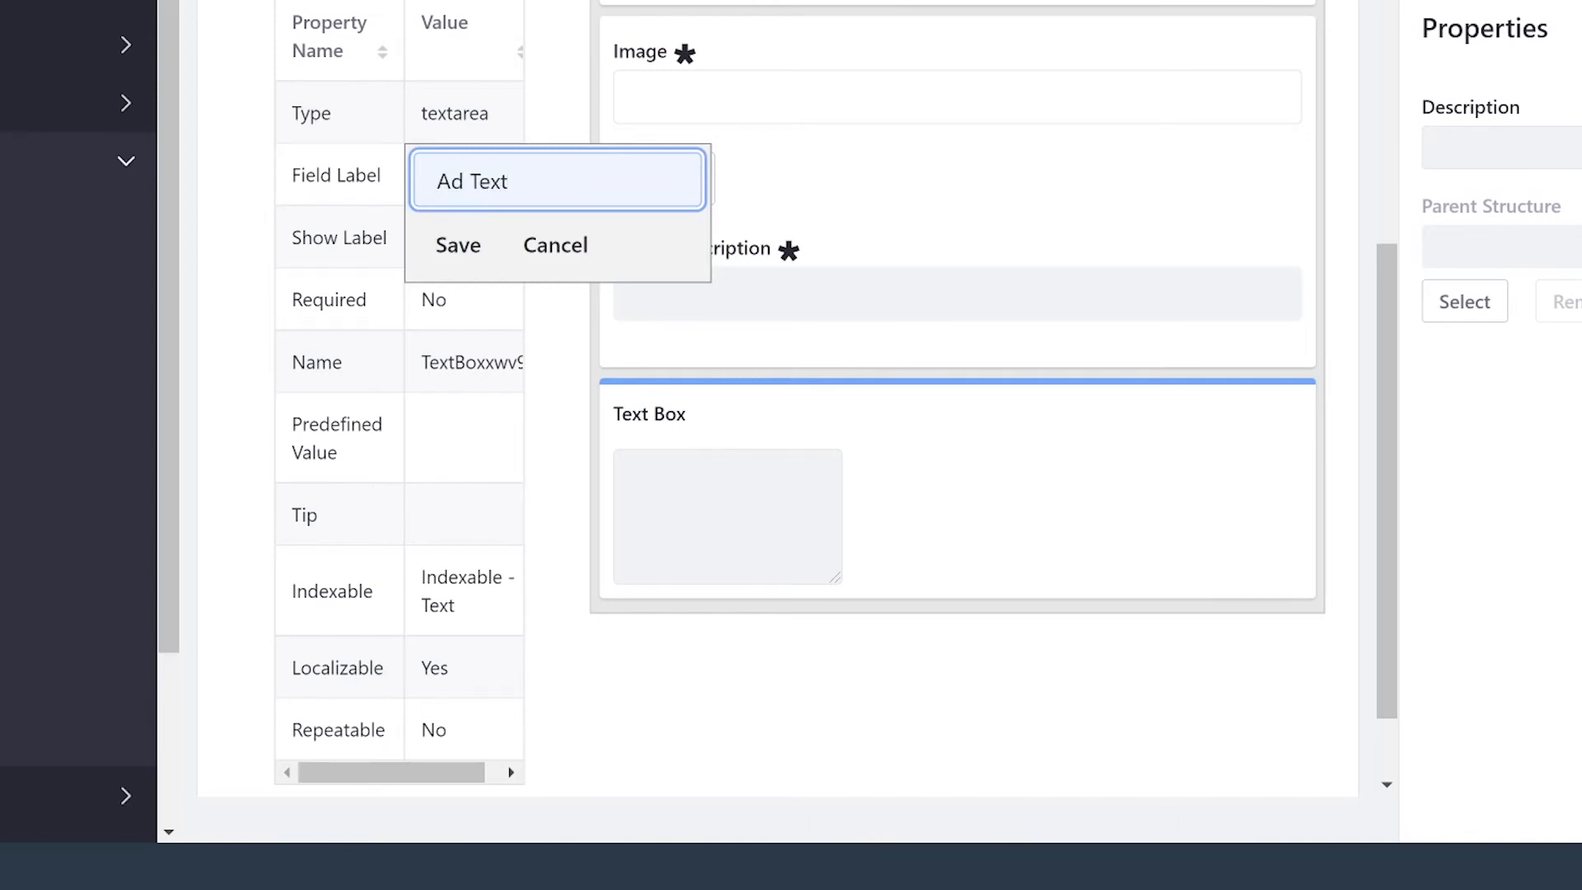
{"action": "left_click", "coordinate": [458, 245]}
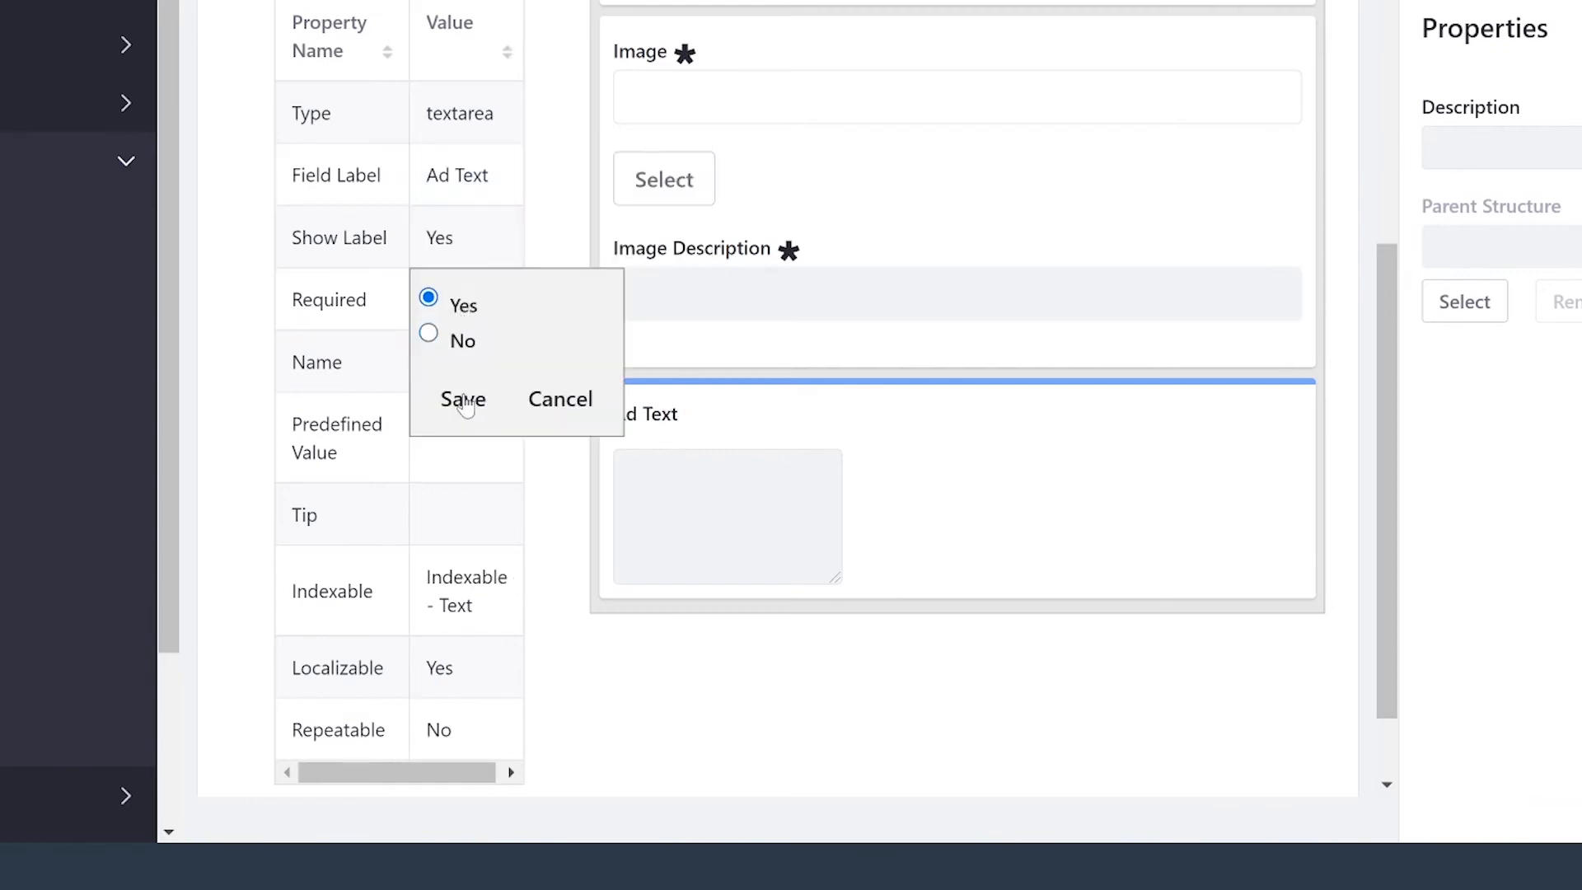
{"action": "left_click", "coordinate": [462, 399]}
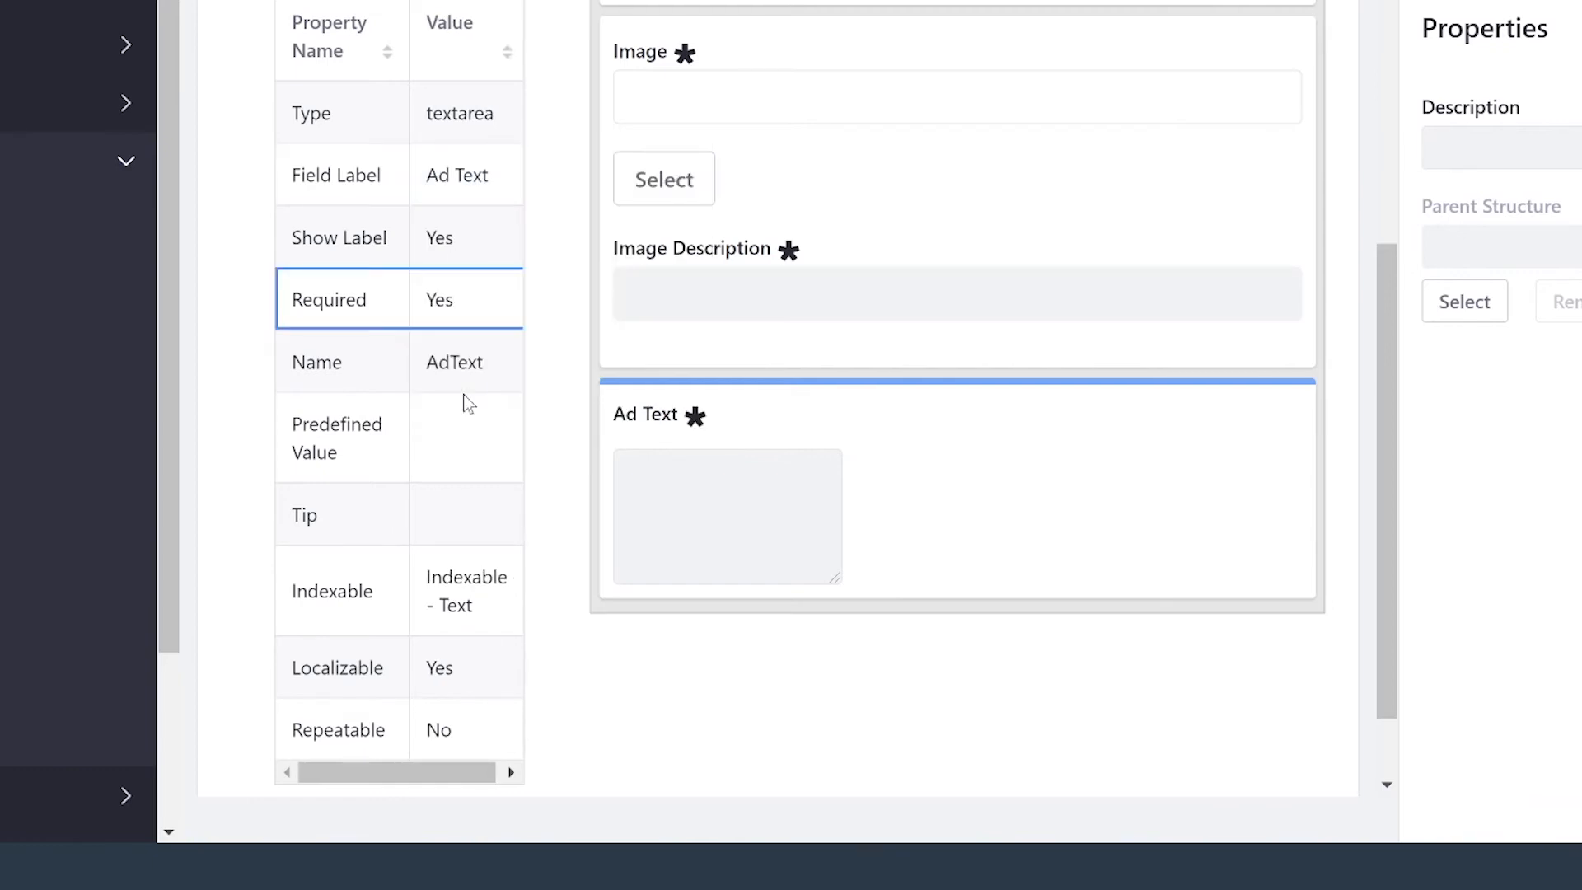
{"action": "scroll", "scroll_direction": "up", "scroll_amount": 3}
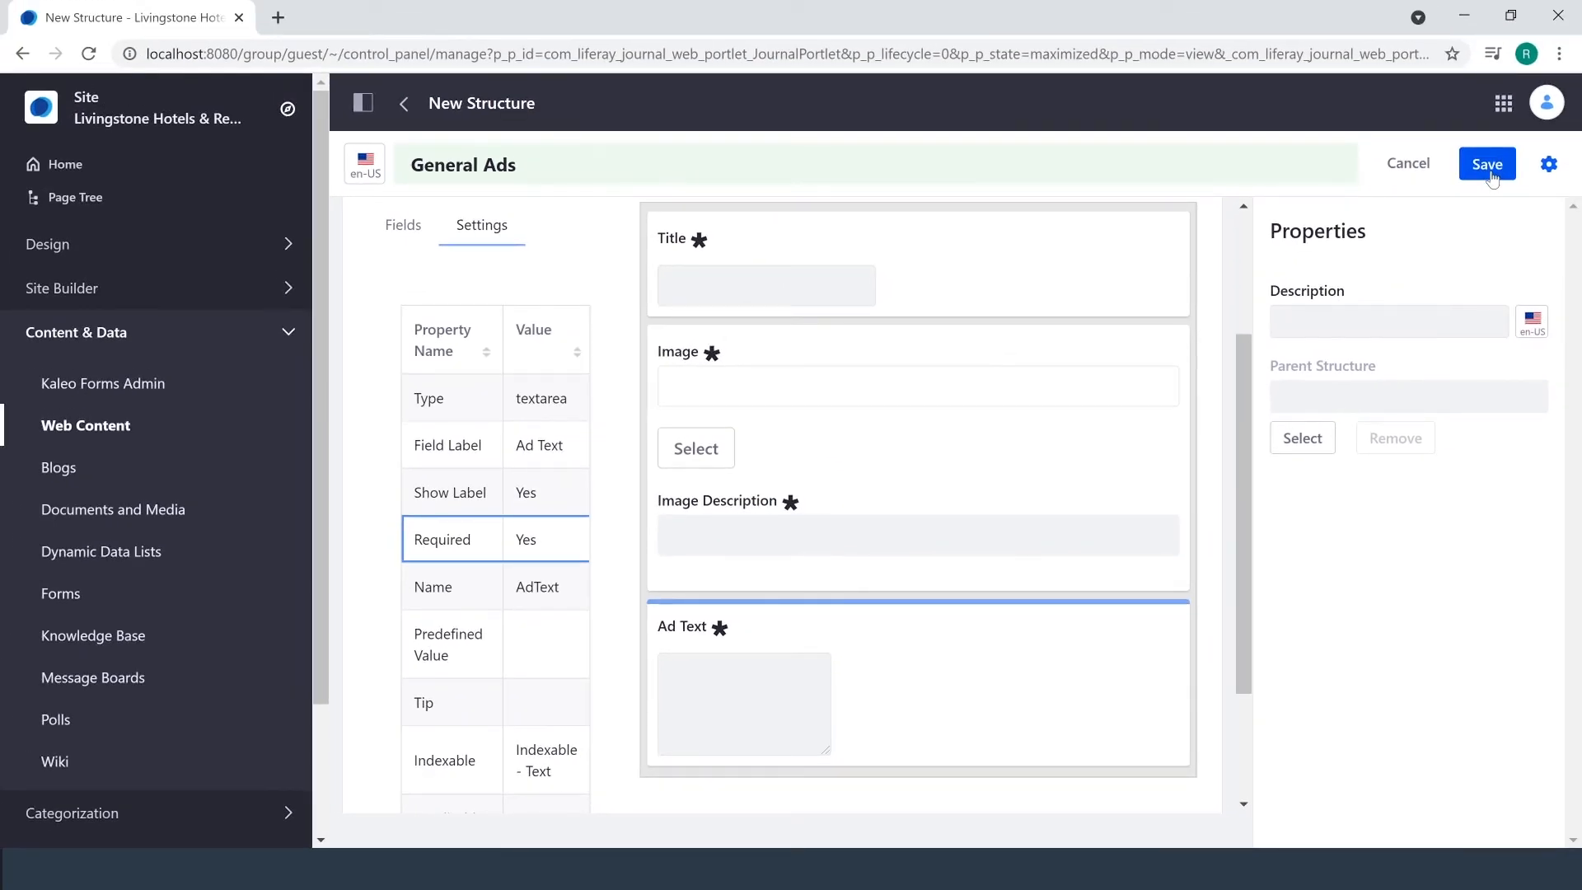
Save the General Ads structure and view the templates list.
{"action": "left_click", "coordinate": [1486, 163]}
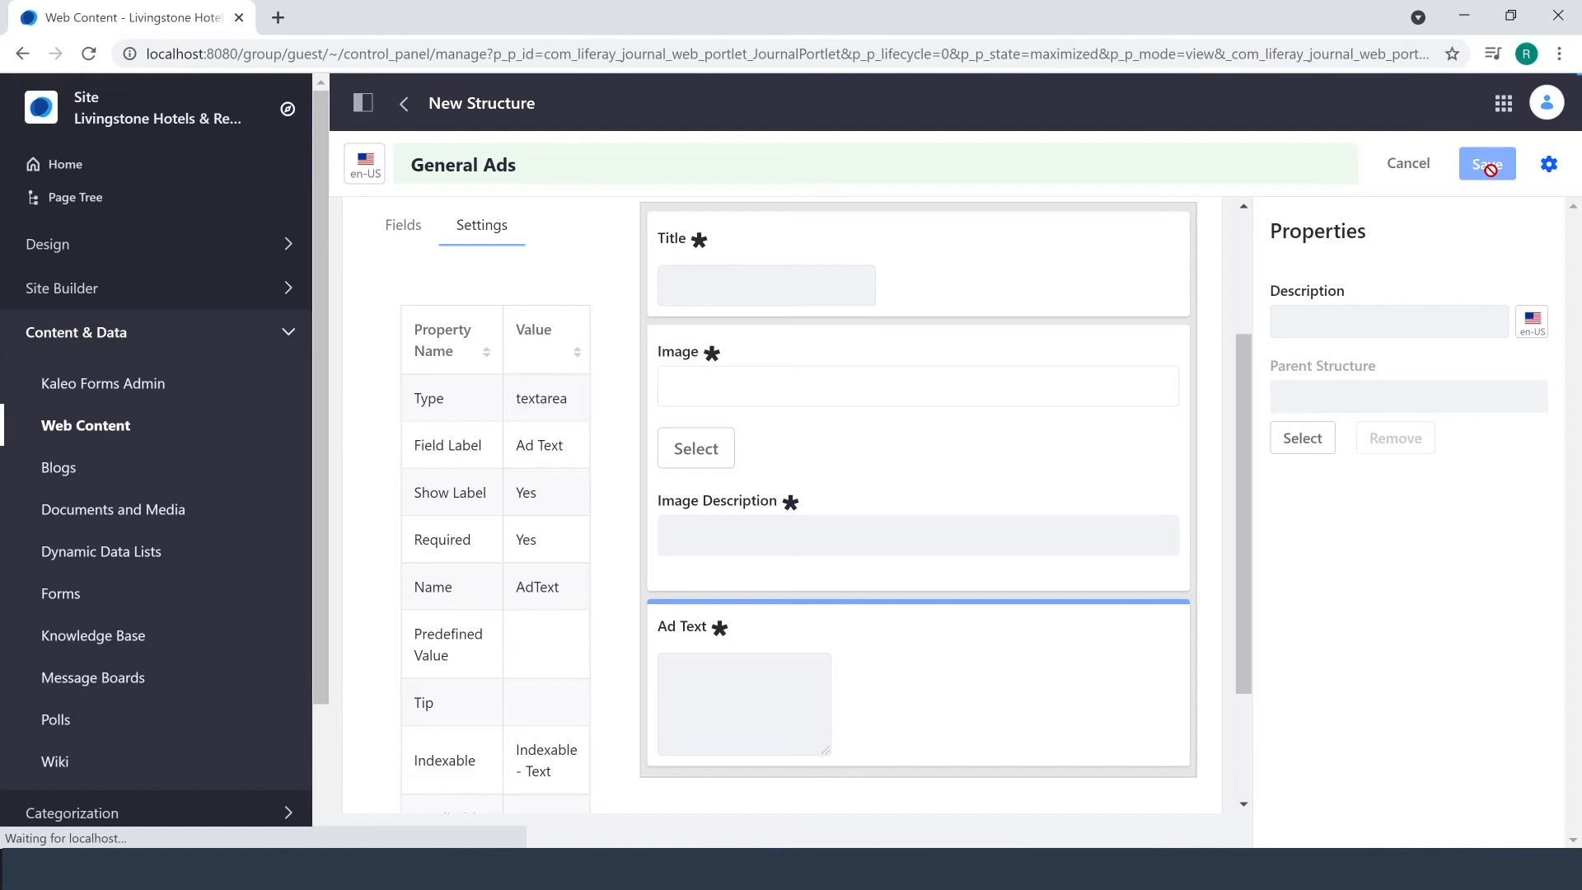
{"action": "left_click", "coordinate": [1485, 163]}
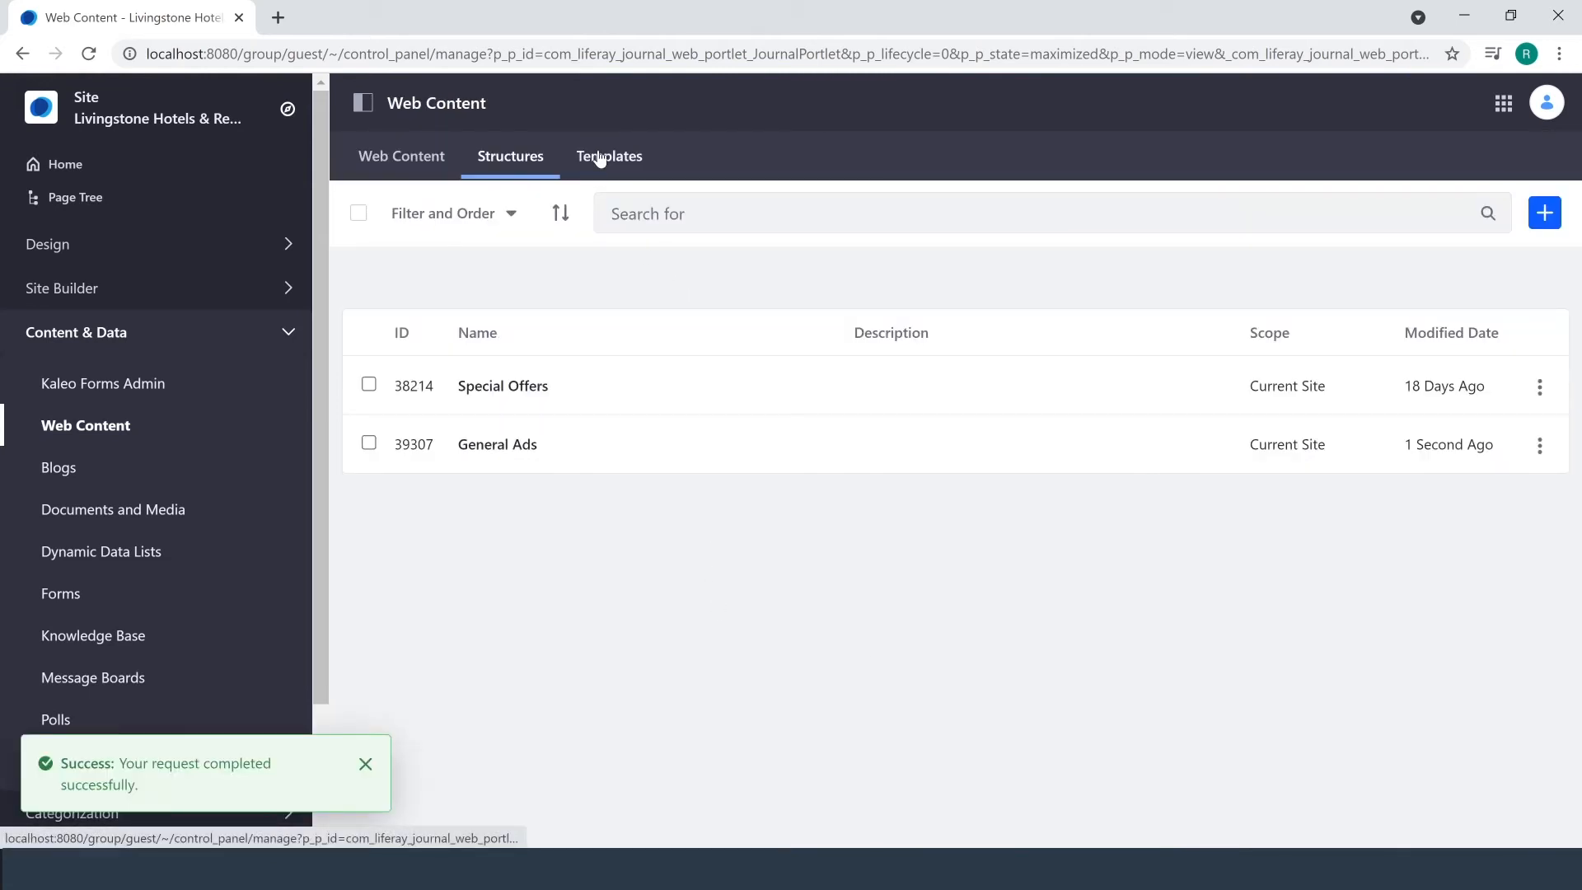
{"action": "left_click", "coordinate": [610, 157]}
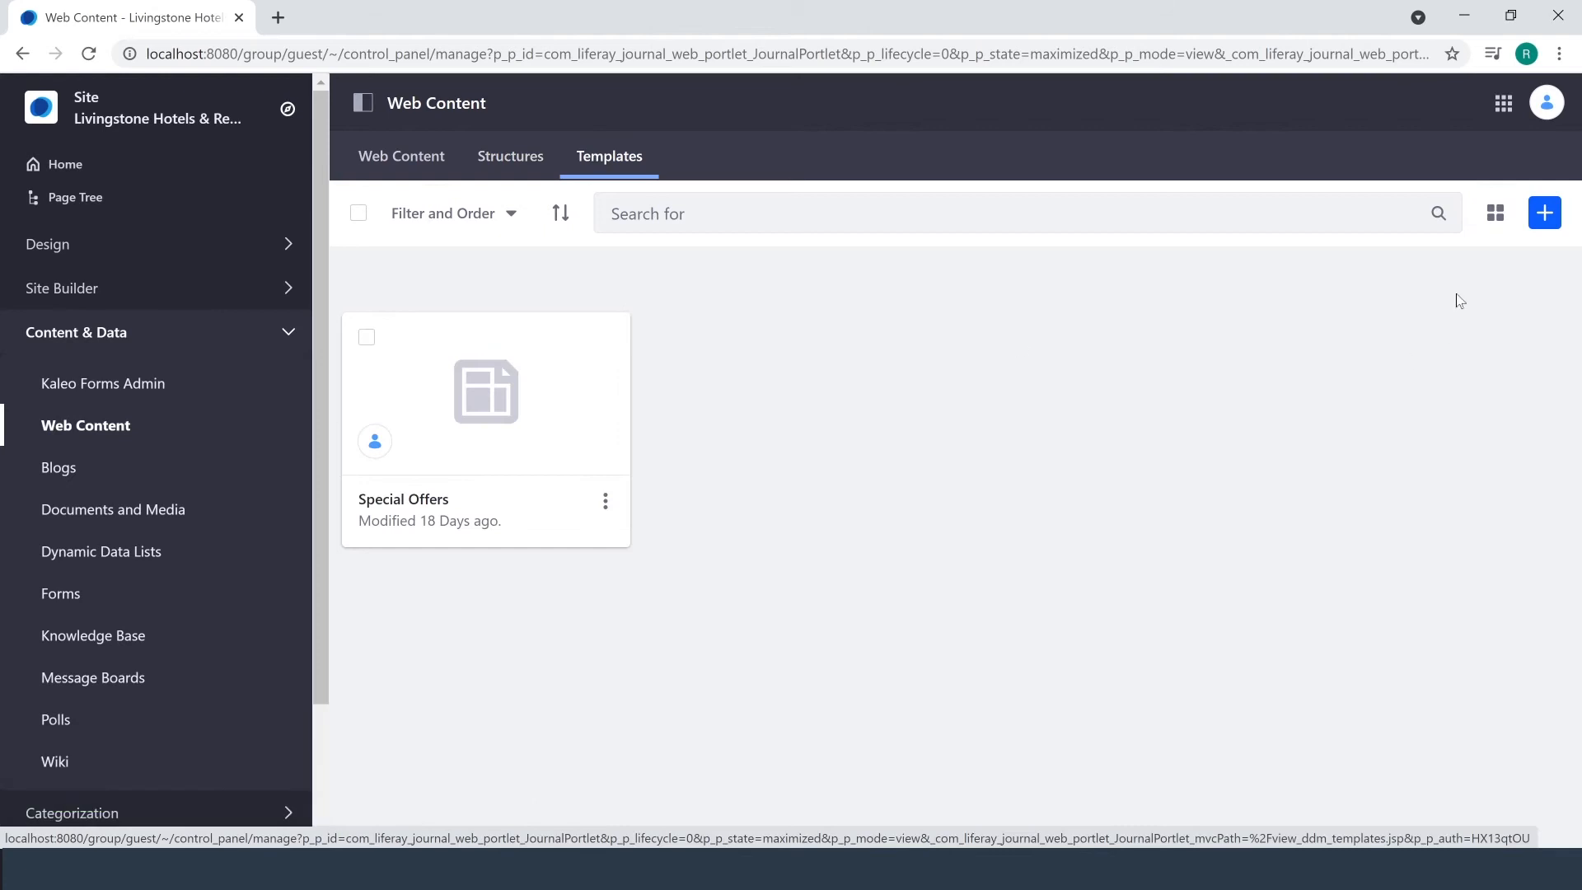
Start a new FreeMarker template and bring up the structure picker.
{"action": "left_click", "coordinate": [1544, 213]}
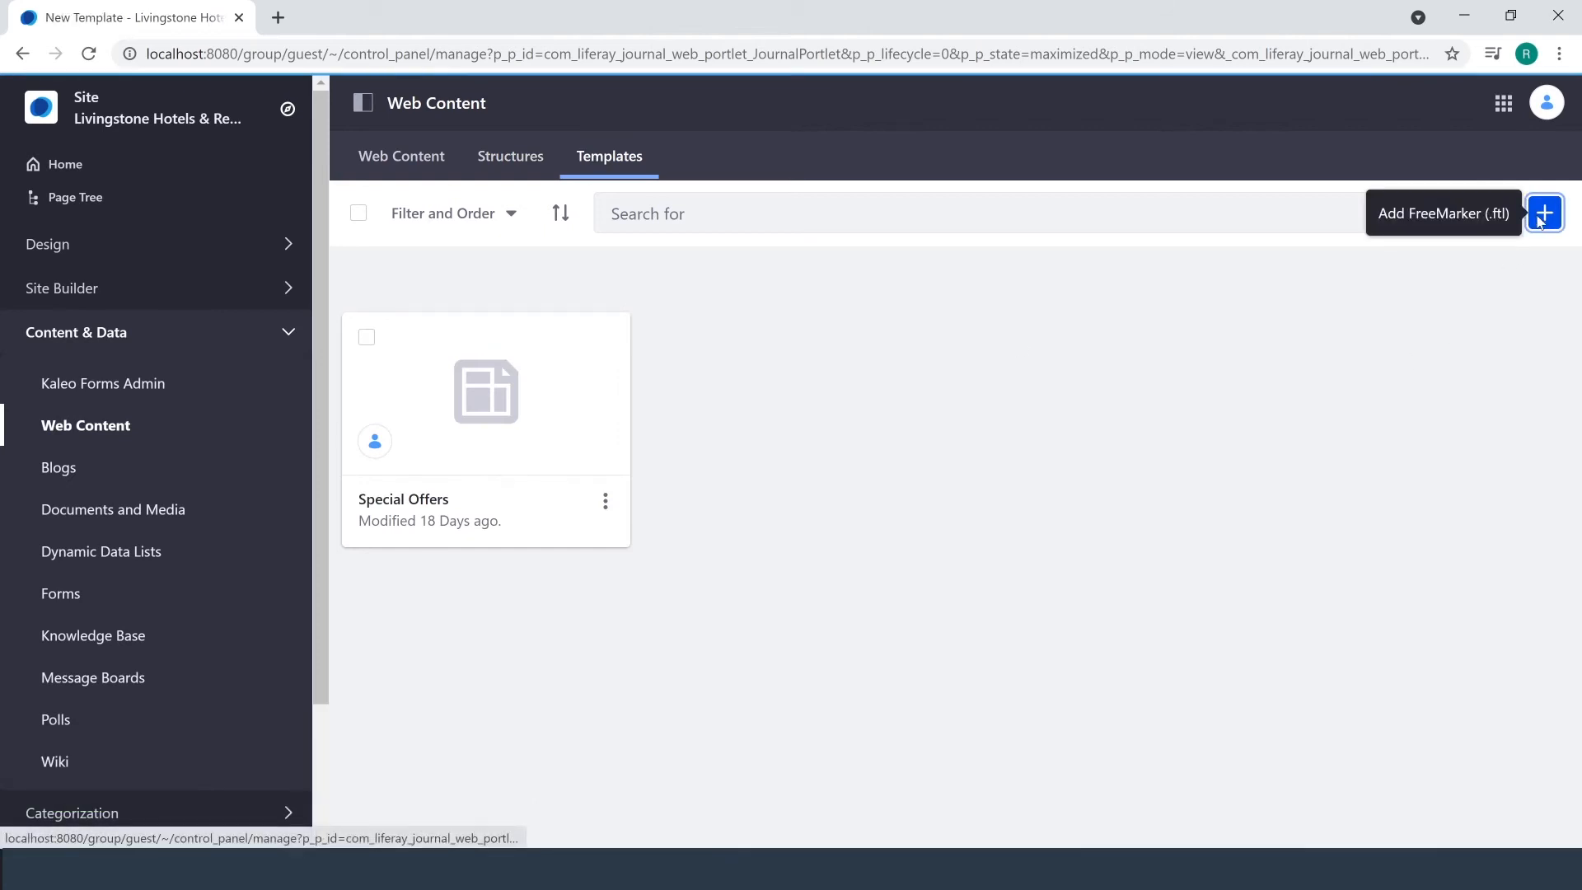
{"action": "left_click", "coordinate": [1542, 212]}
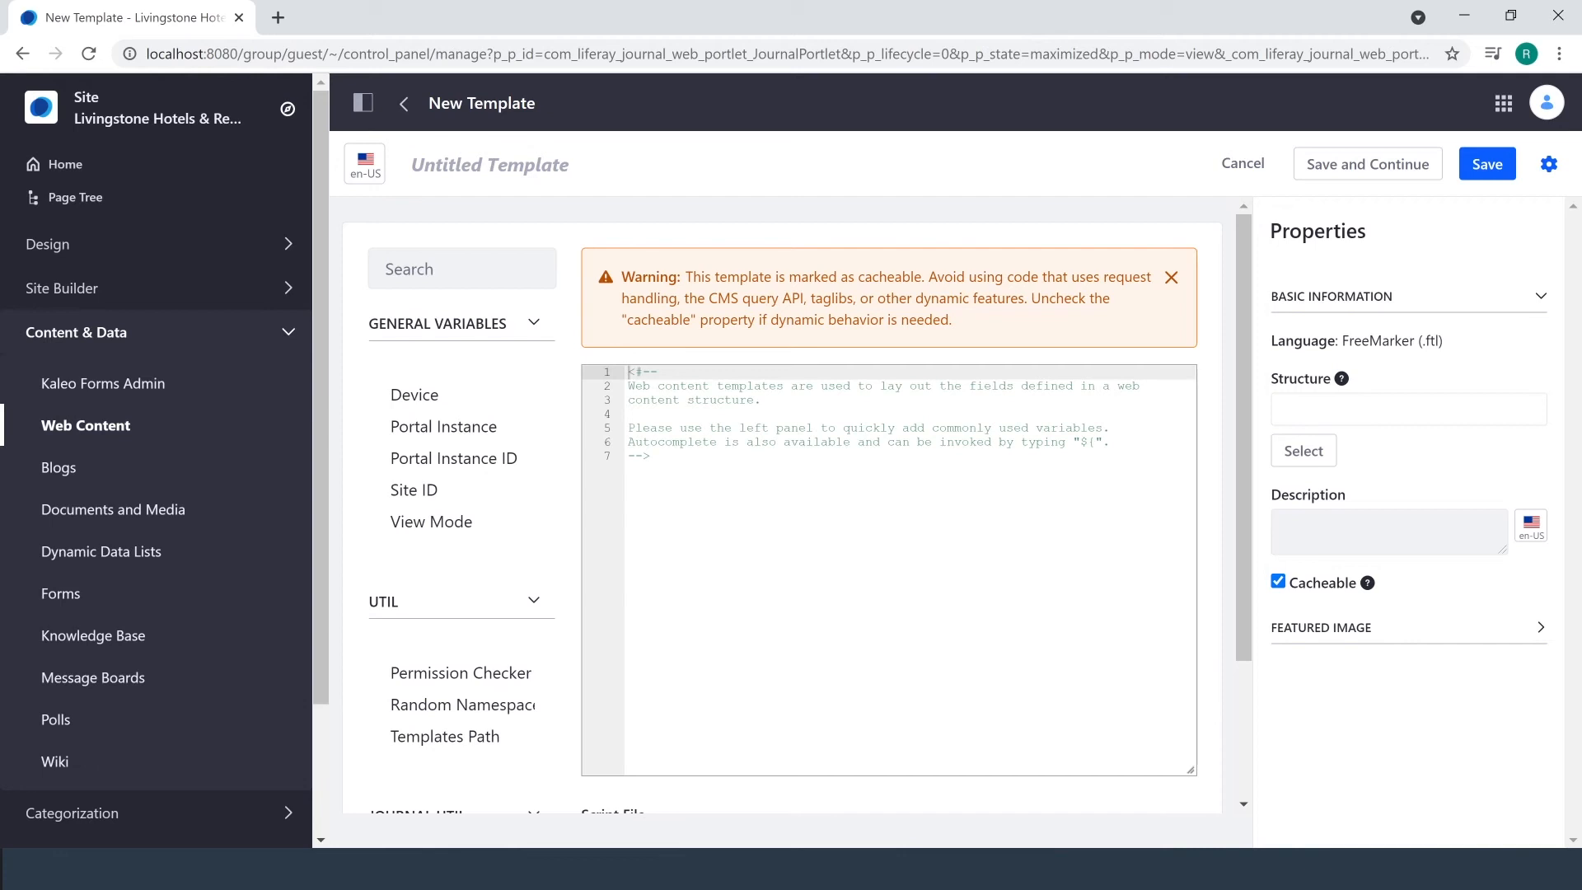
{"action": "left_click", "coordinate": [1302, 450]}
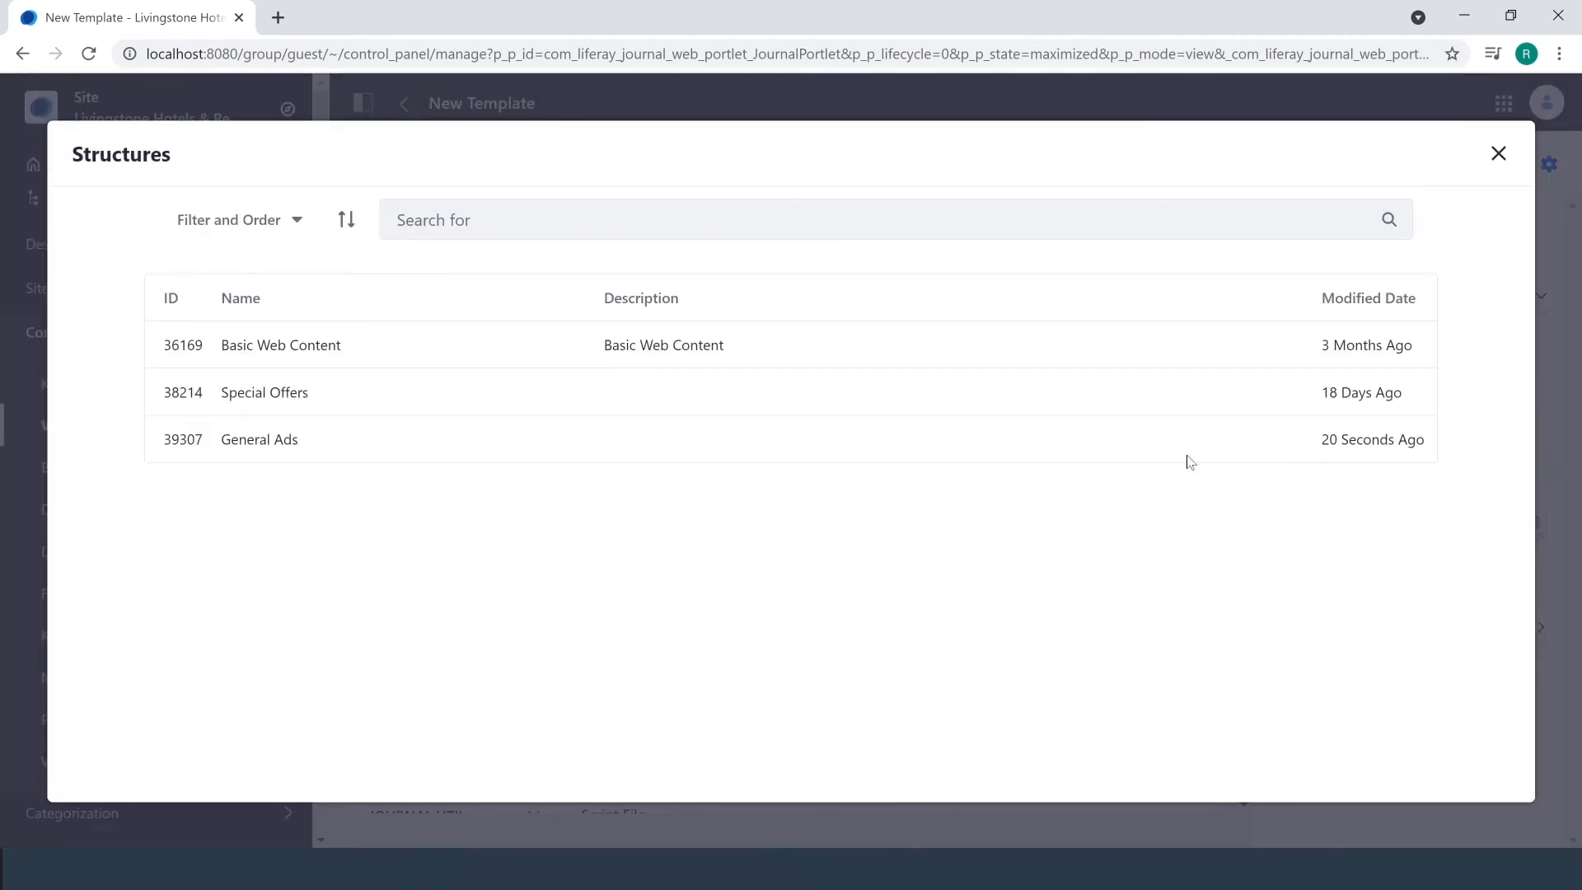
{"action": "mouse_move", "coordinate": [257, 439]}
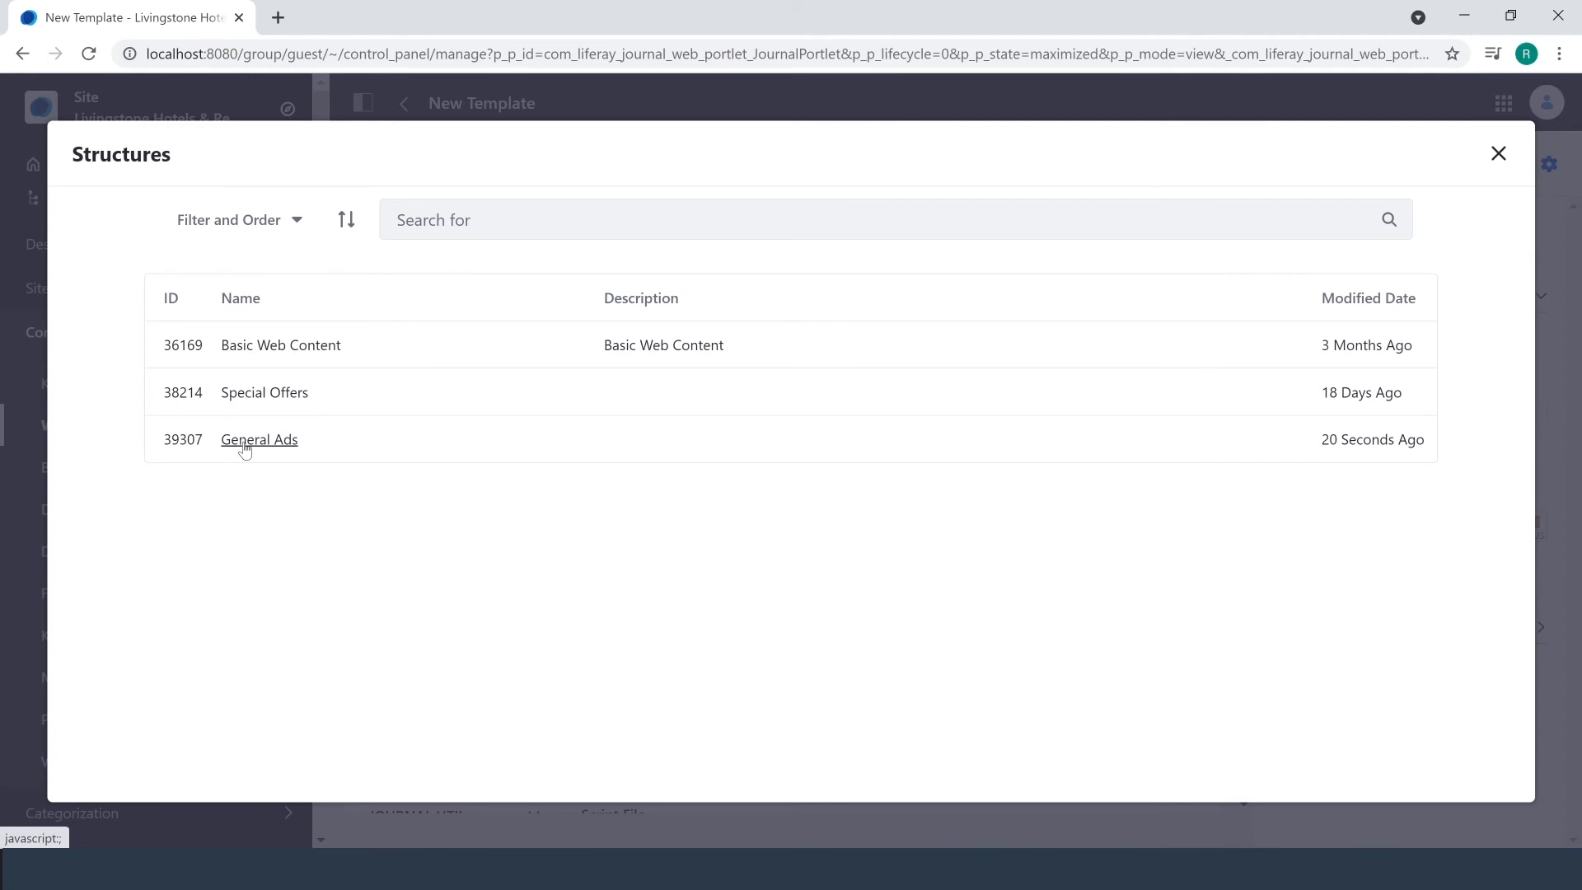
Link the template to the General Ads structure, name it 'General Ads', and save.
{"action": "left_click", "coordinate": [258, 439]}
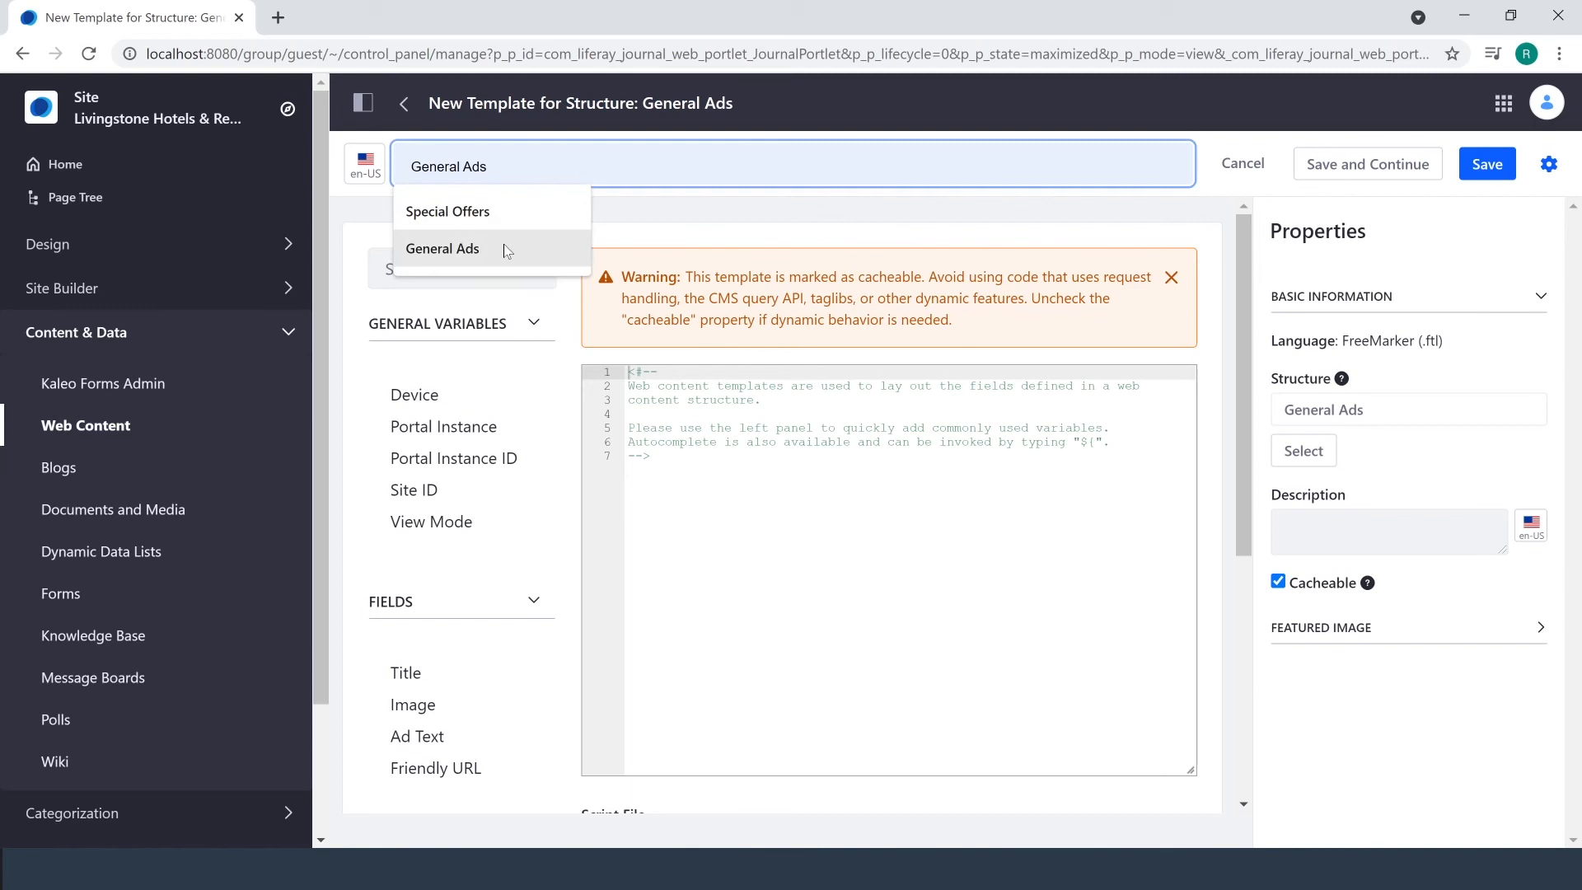
{"action": "left_click", "coordinate": [442, 248]}
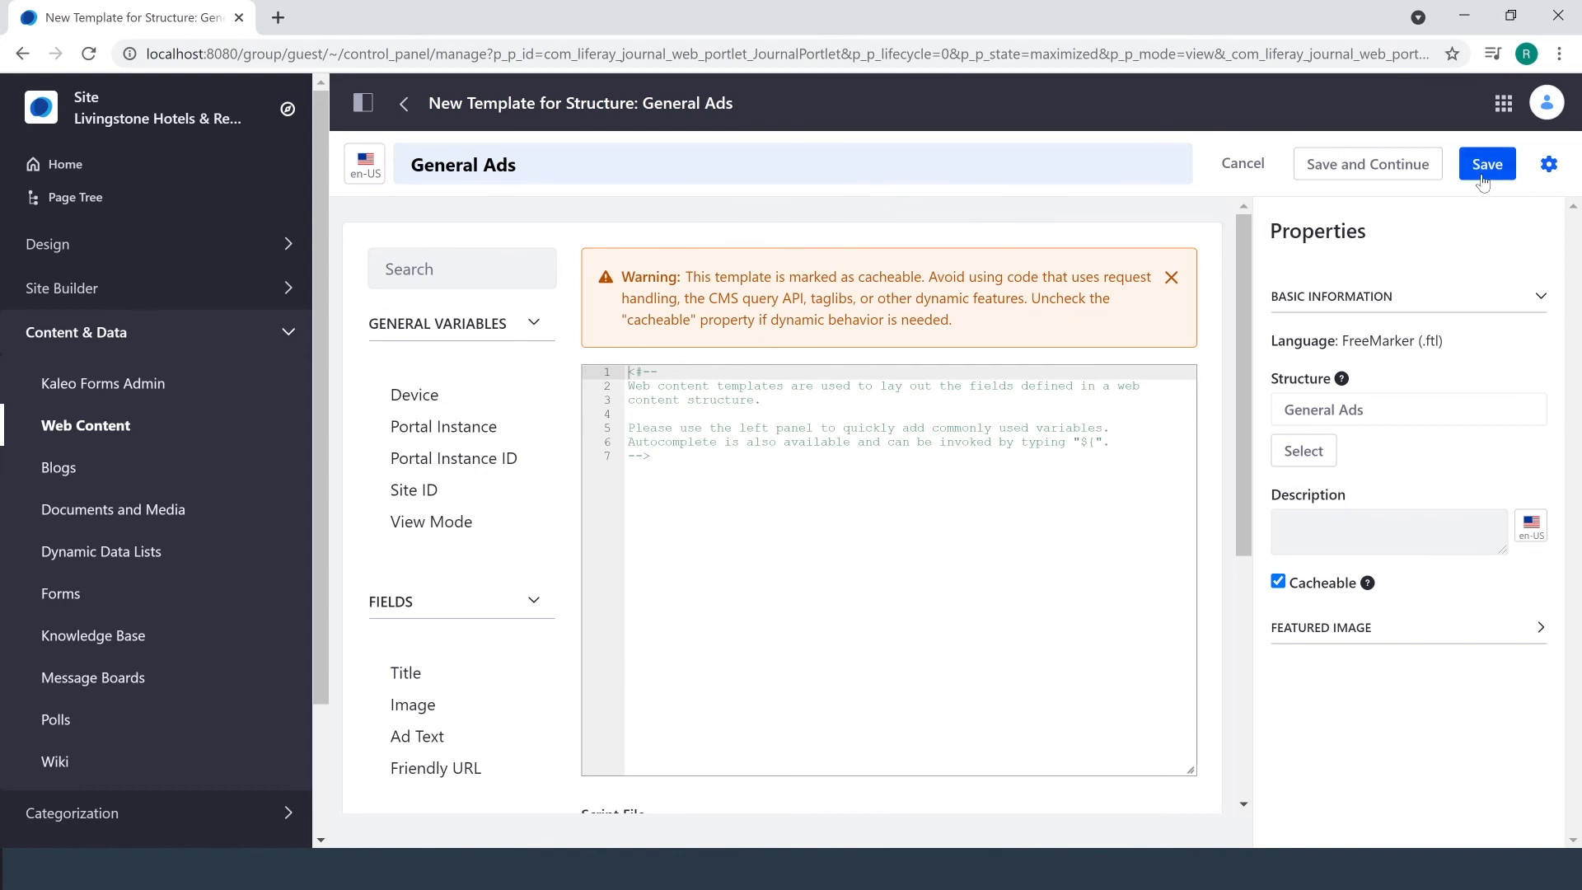
{"action": "left_click", "coordinate": [1487, 163]}
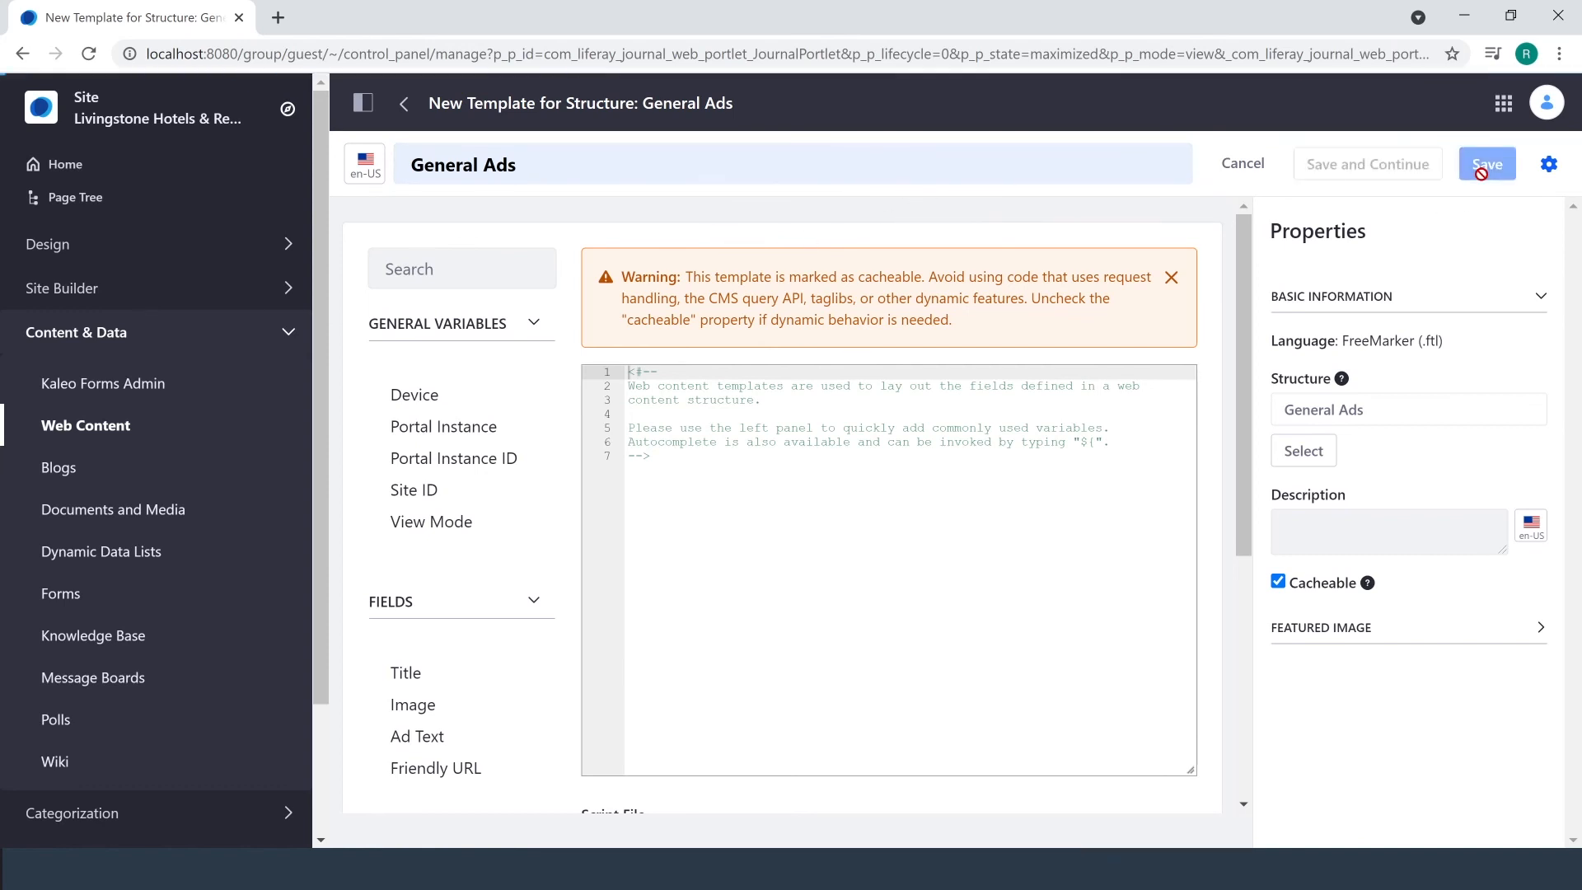
{"action": "left_click", "coordinate": [1486, 163]}
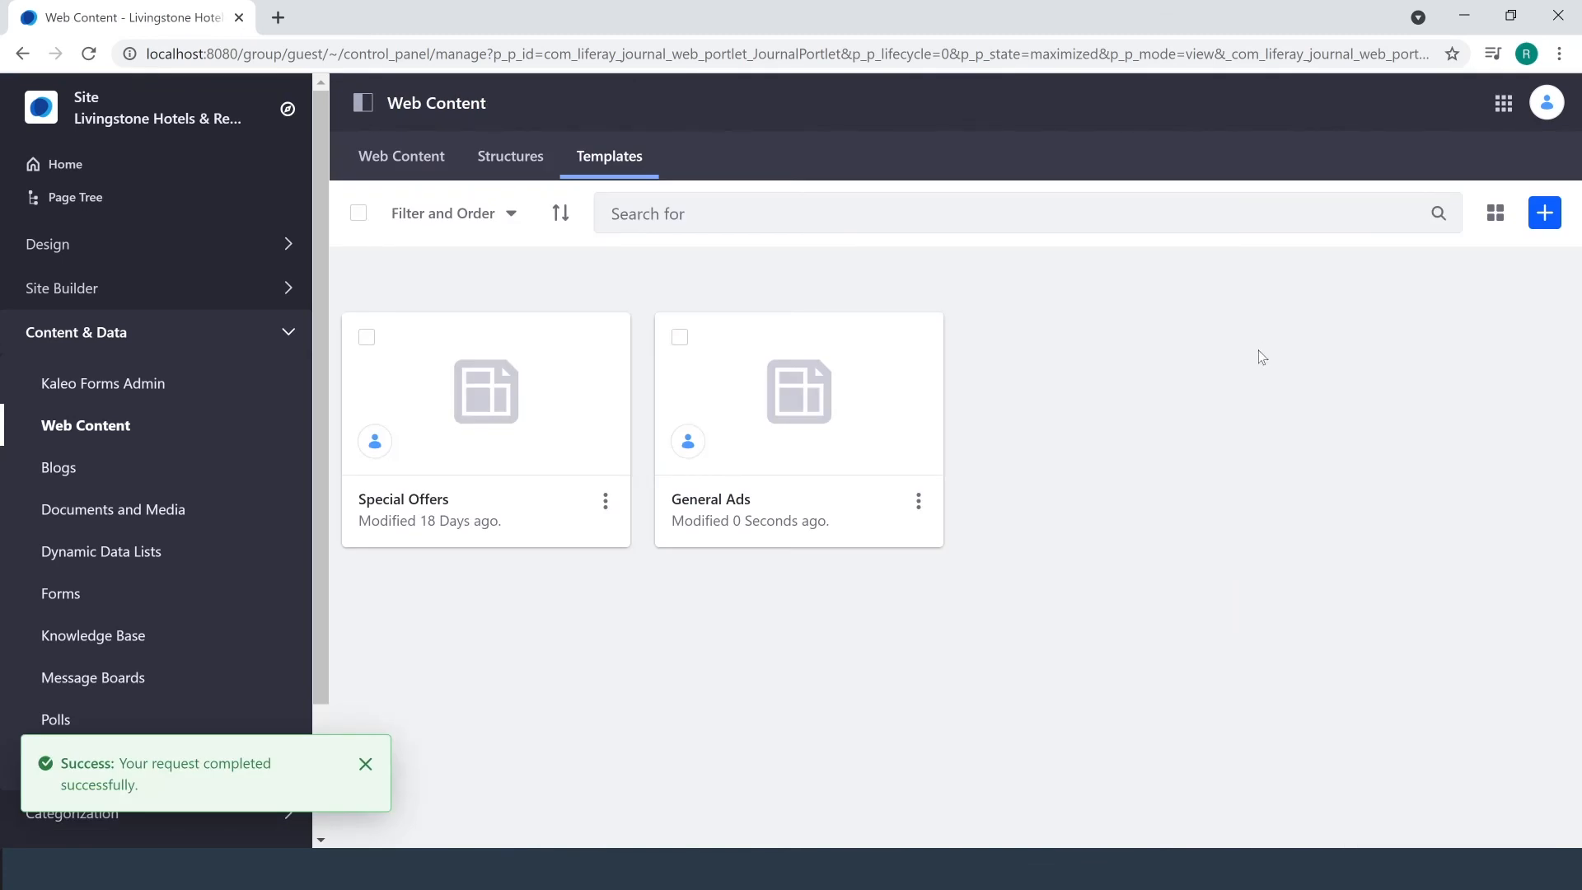
{"action": "left_click", "coordinate": [366, 764]}
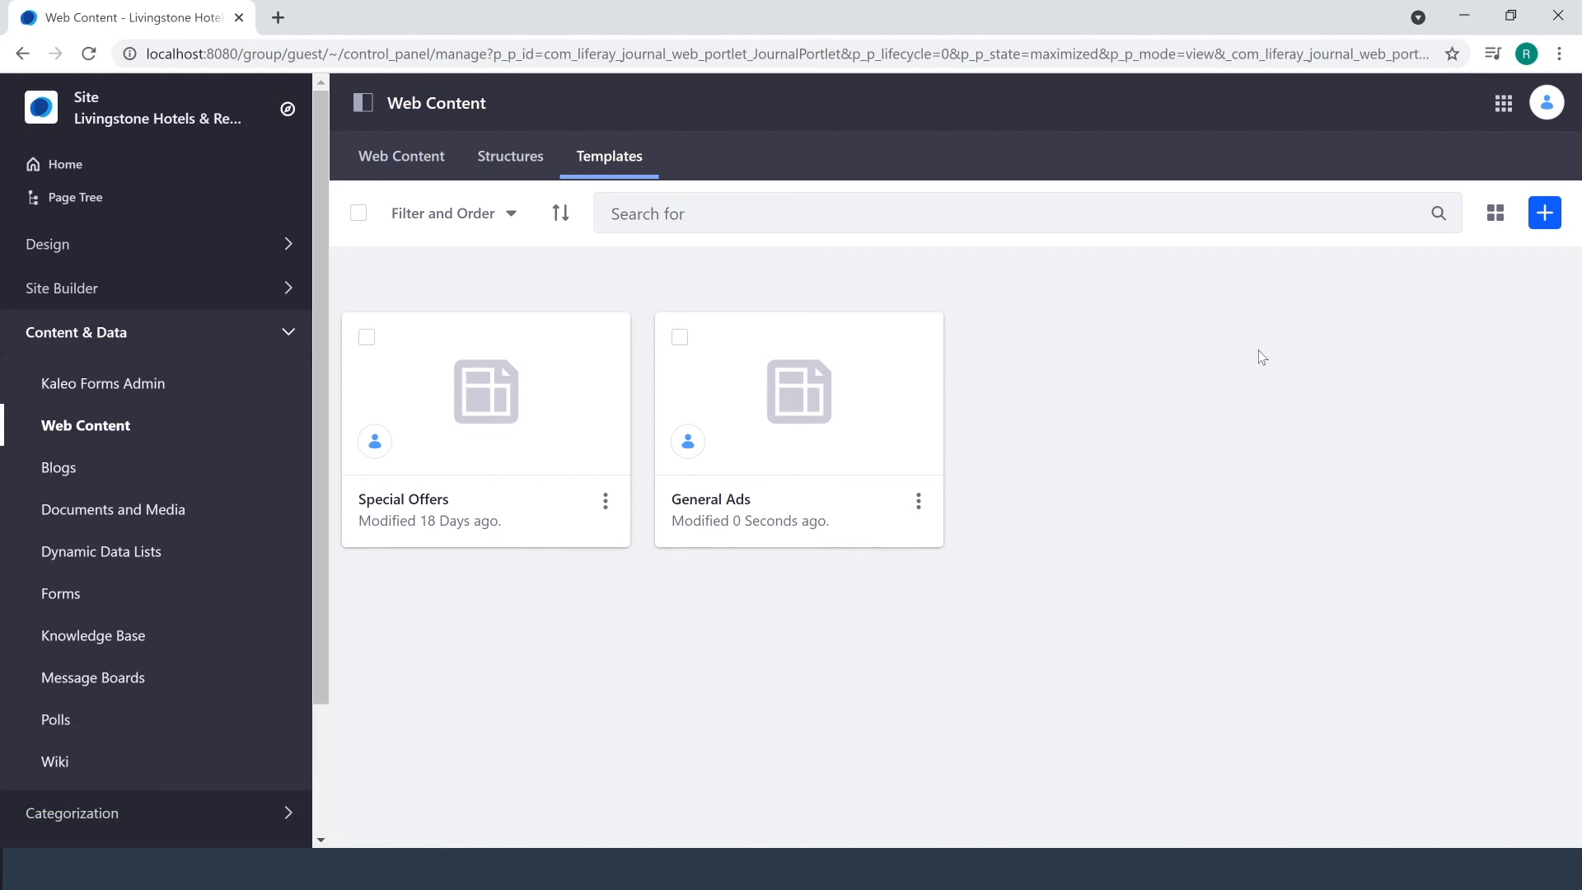